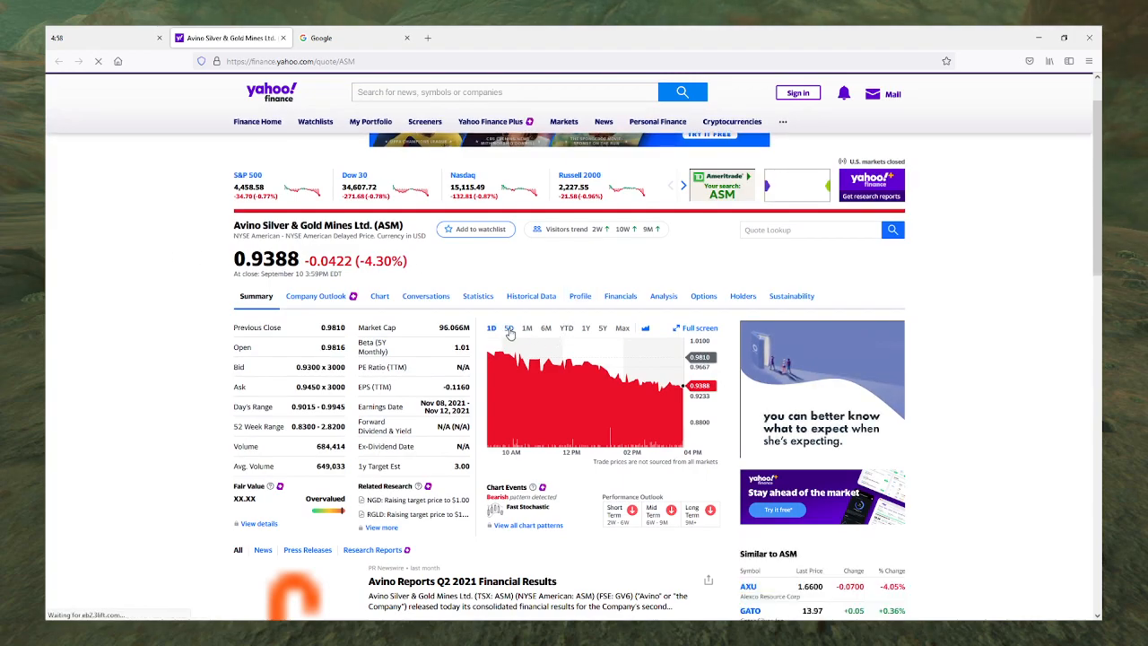
Step: Switch the ASM price chart from intraday to the 1M range, then to 1Y
click(527, 326)
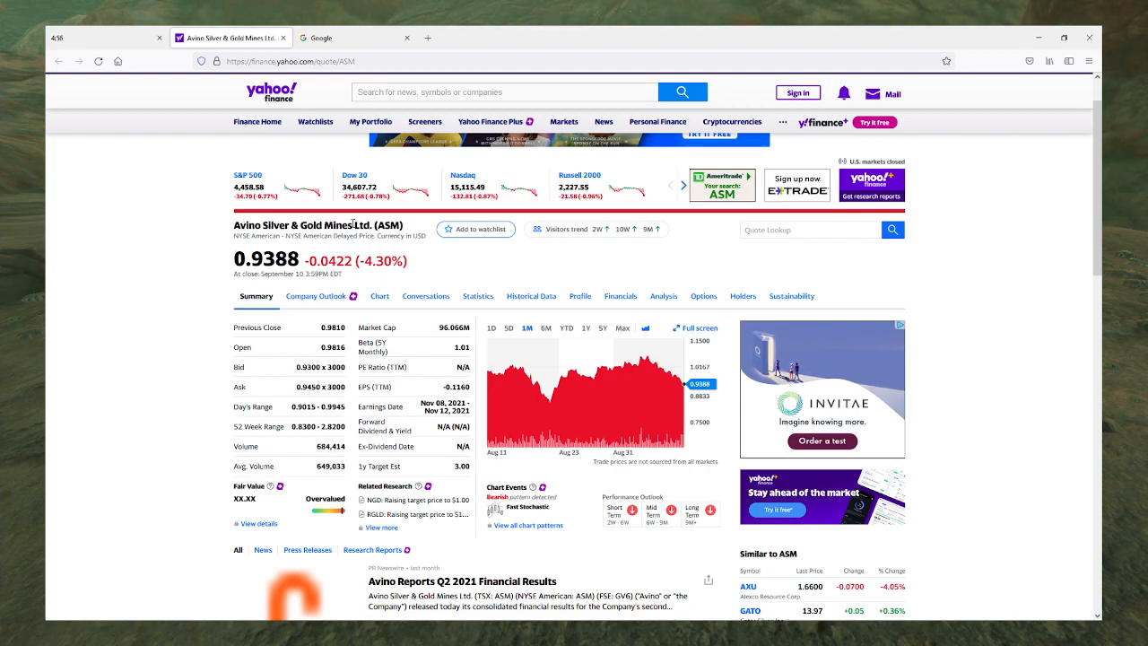
double_click(293, 226)
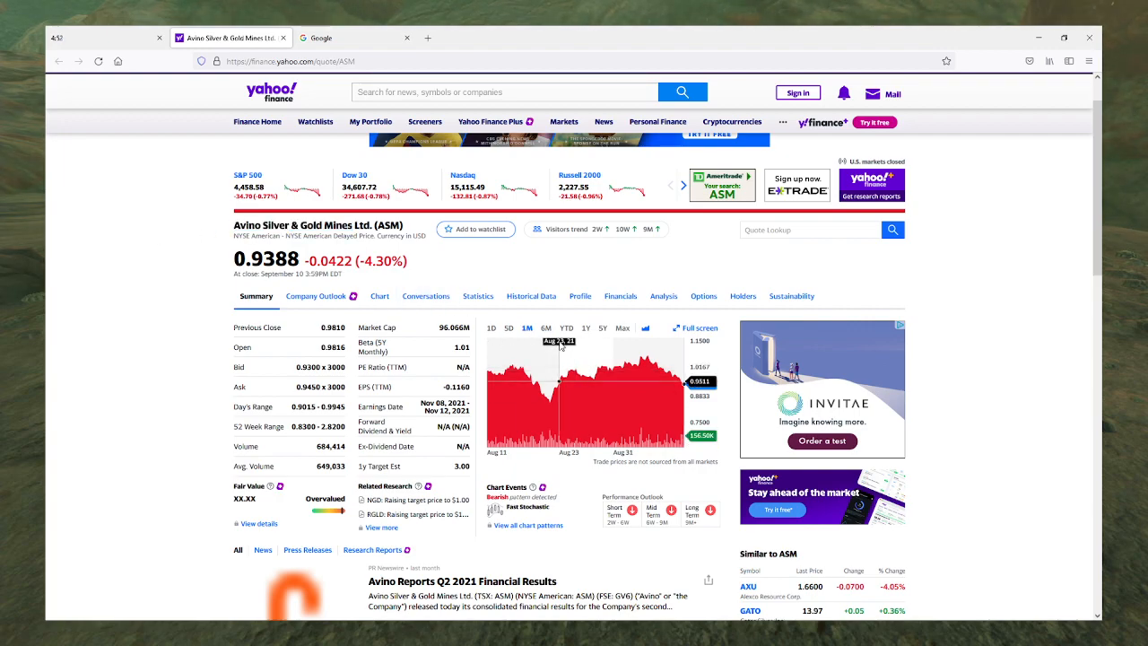
click(585, 326)
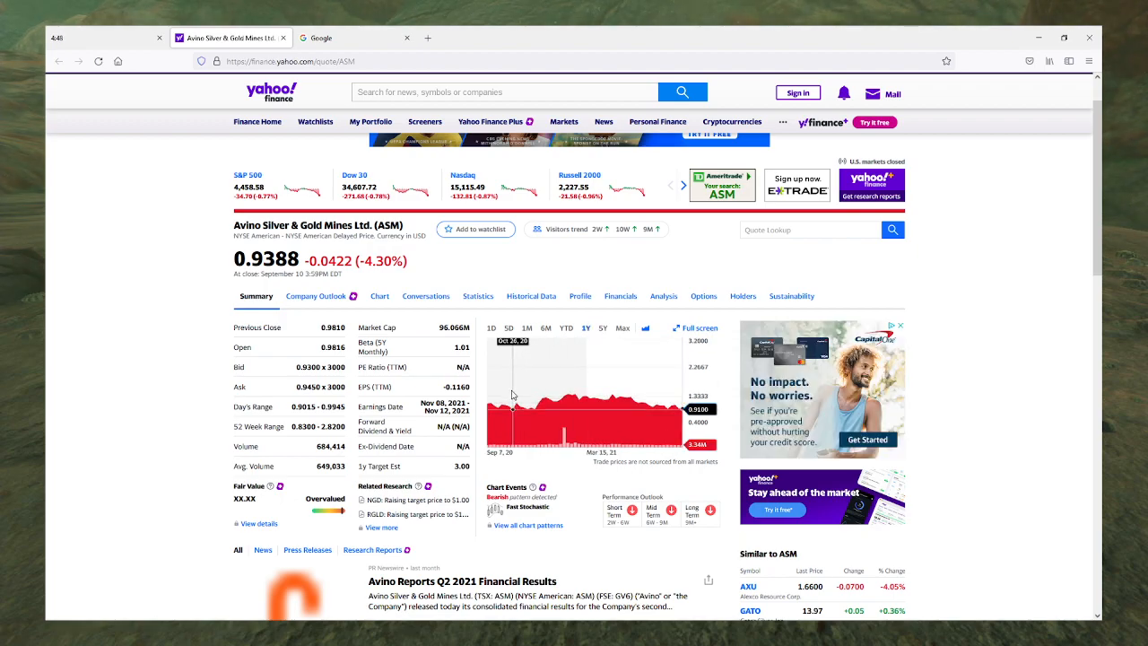
mouse_move(570, 395)
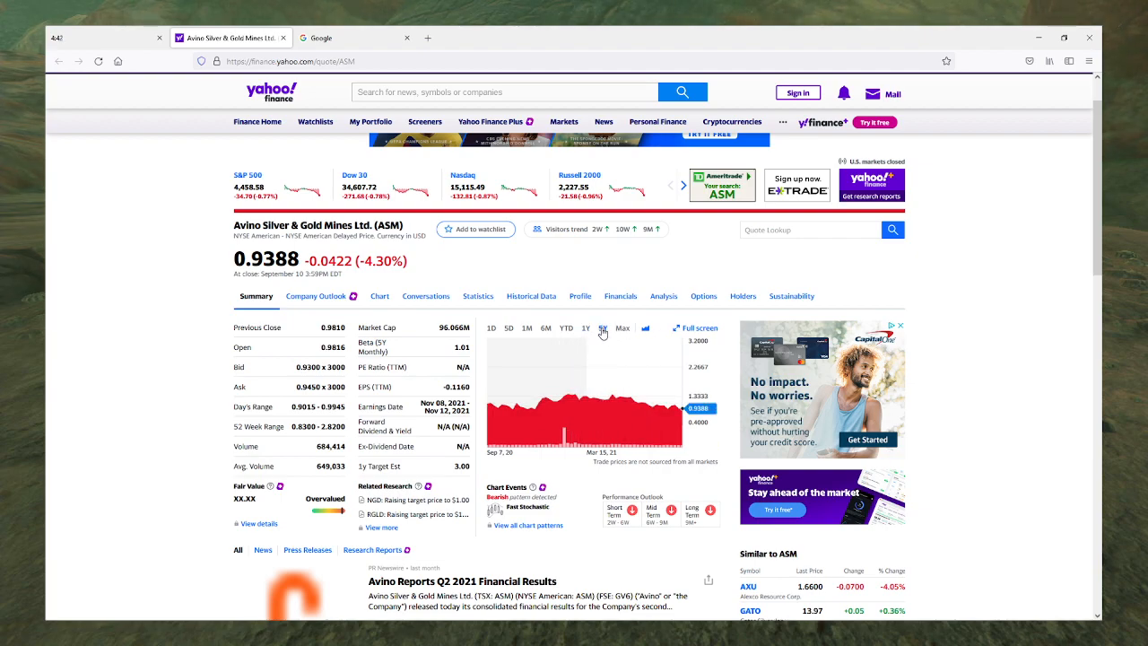
Step: Switch the ASM price chart to the 5Y range
click(603, 326)
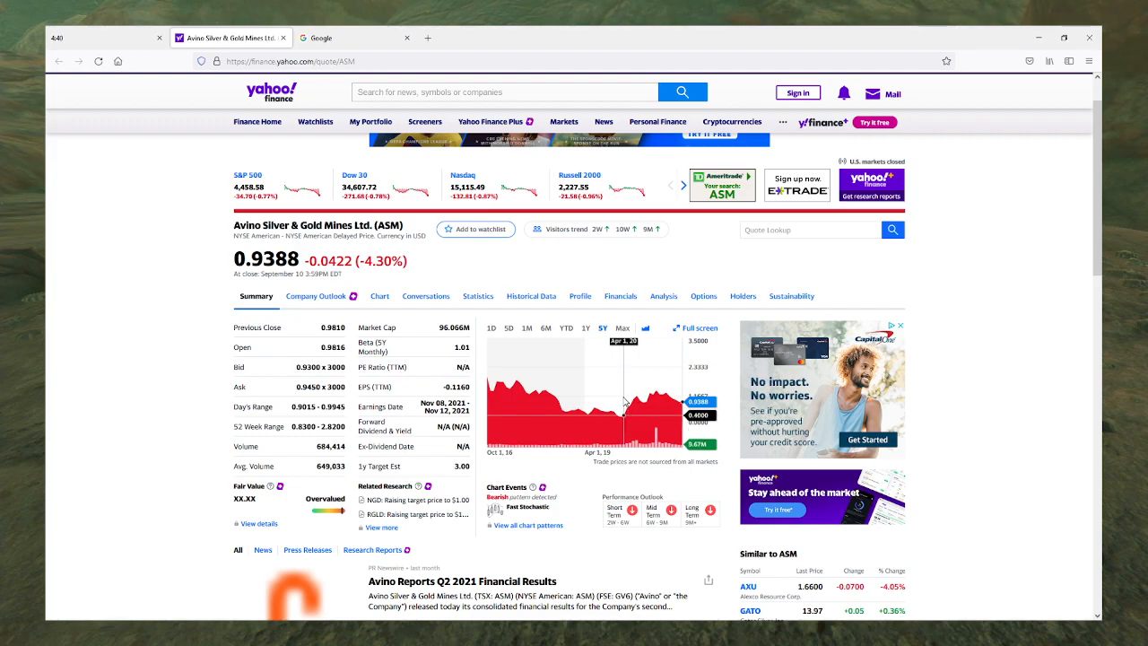
mouse_move(634, 398)
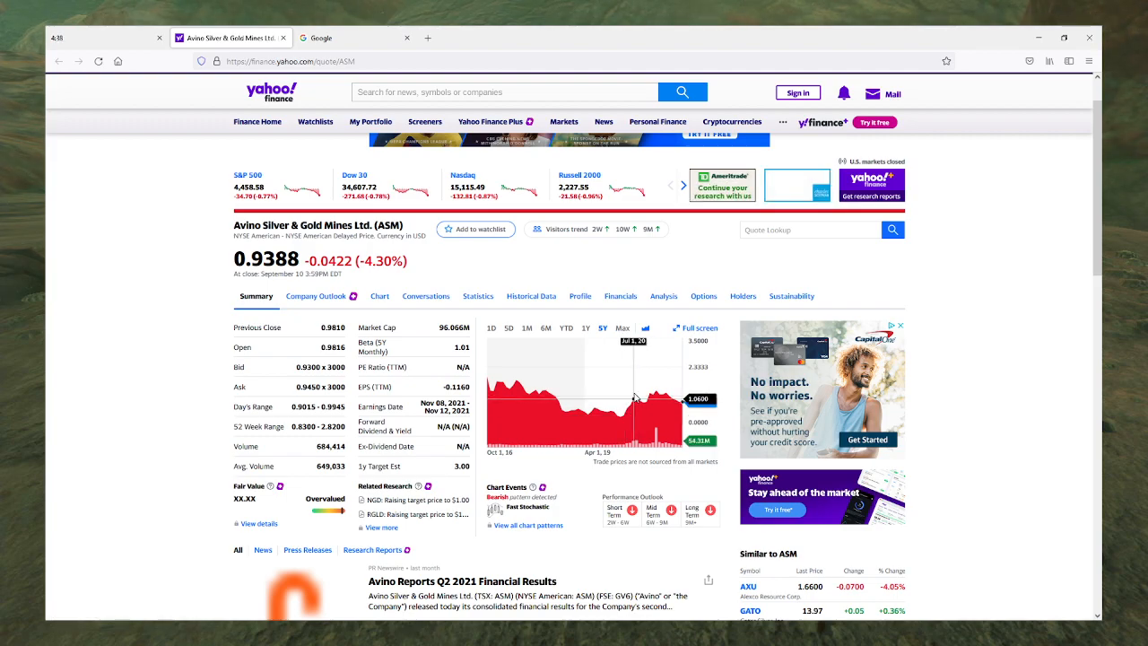
mouse_move(620, 402)
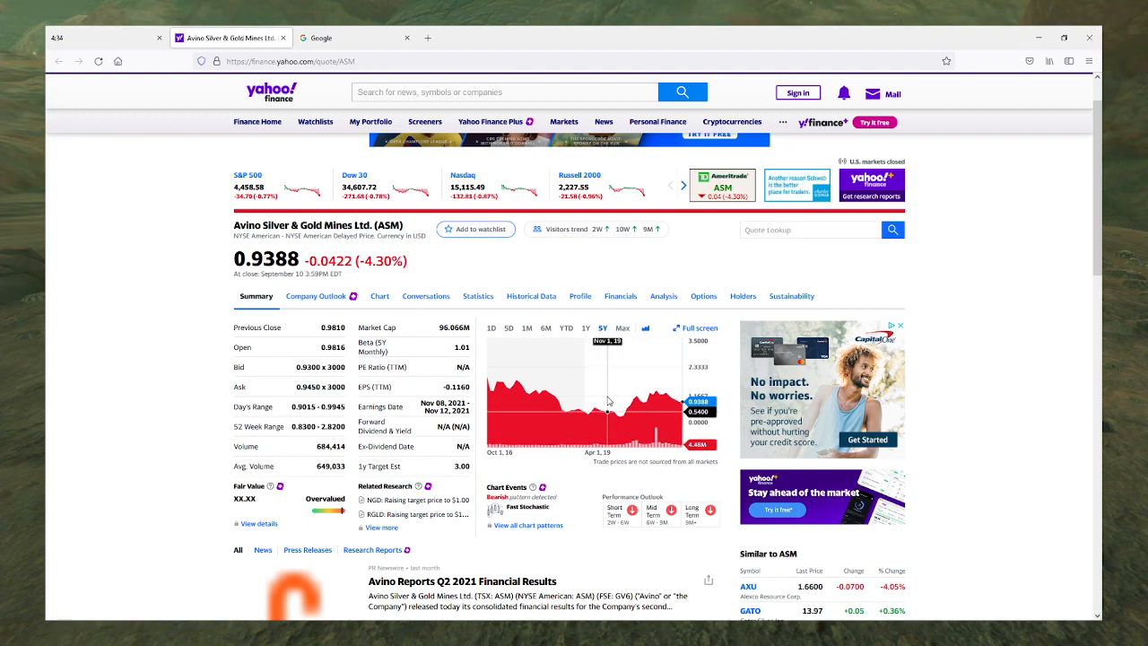
mouse_move(595, 401)
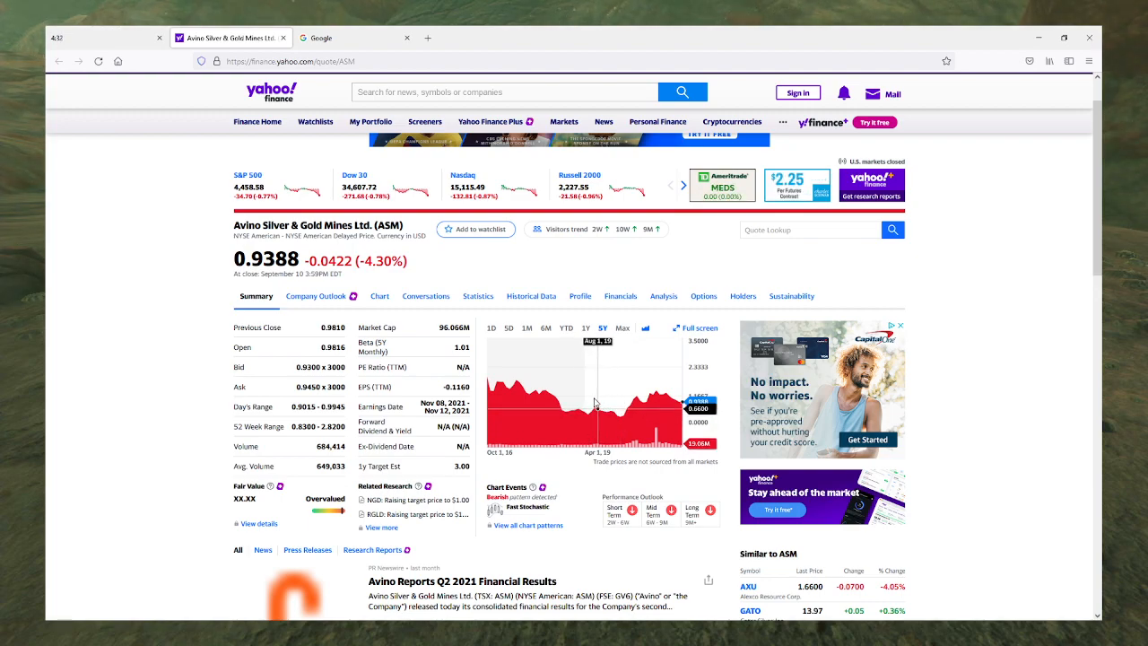
mouse_move(621, 405)
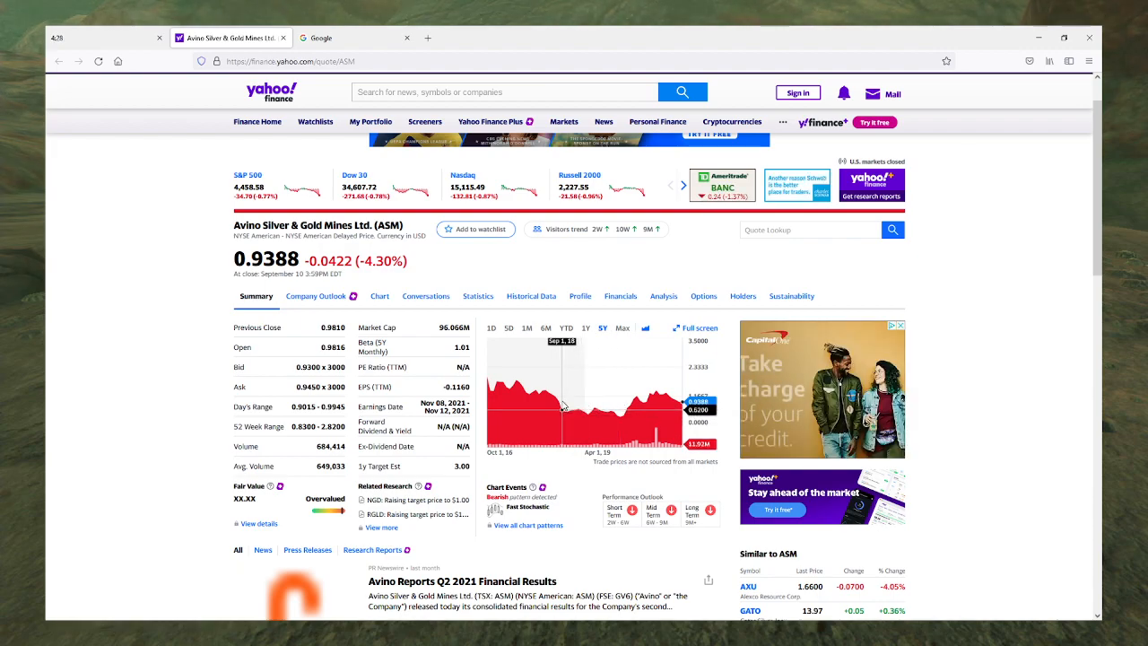
mouse_move(574, 405)
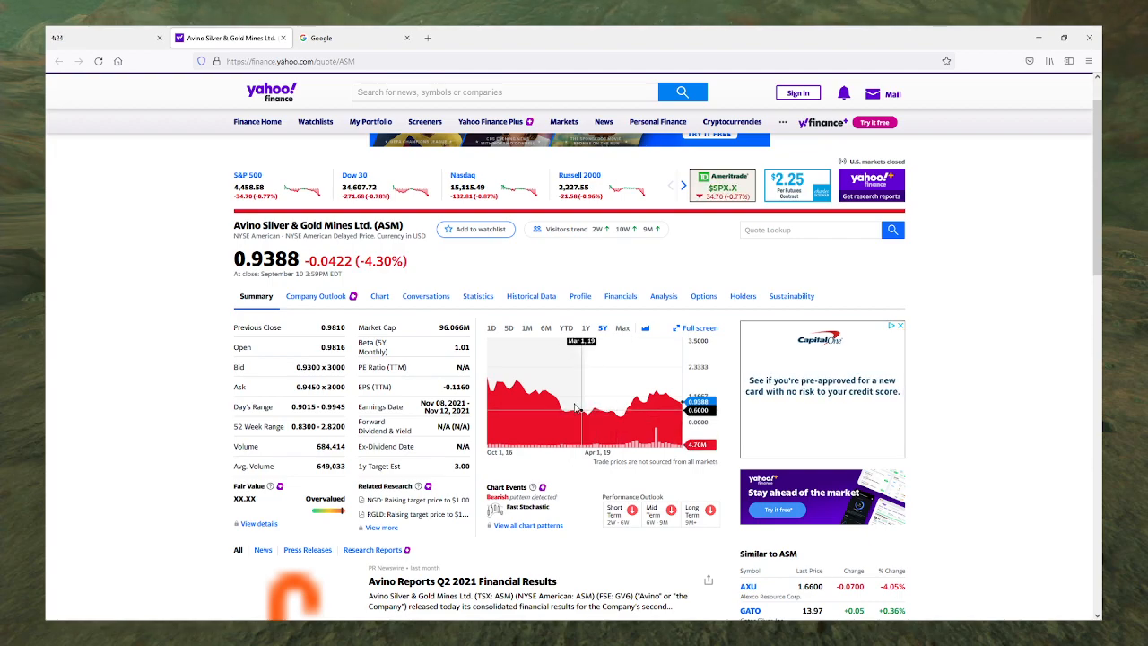
mouse_move(542, 397)
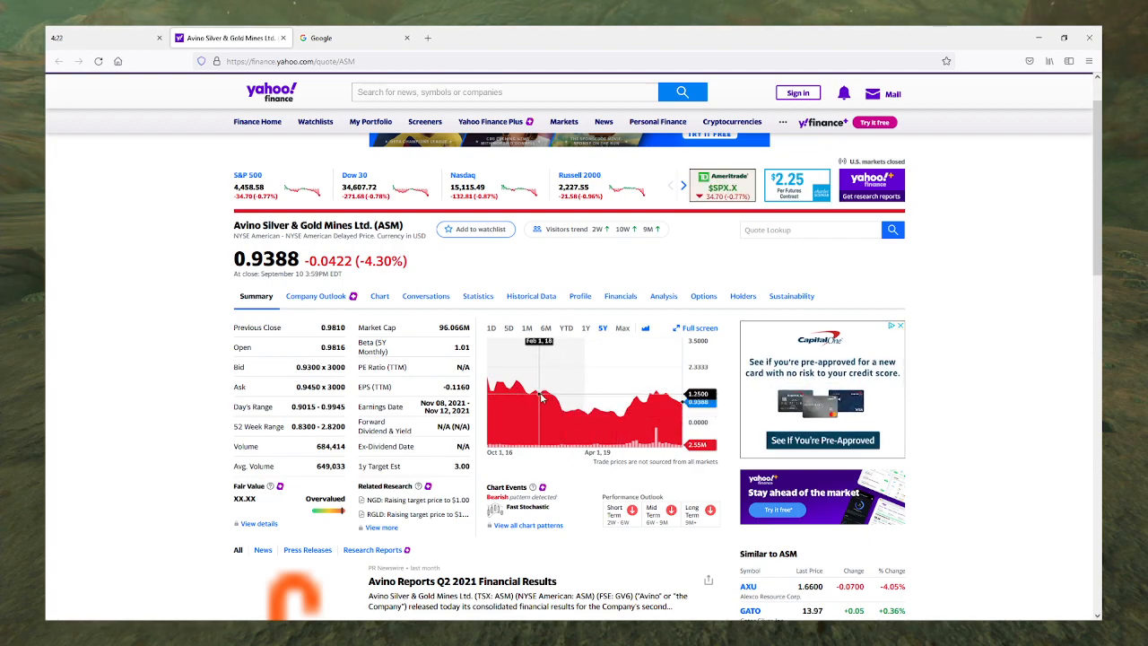
mouse_move(552, 398)
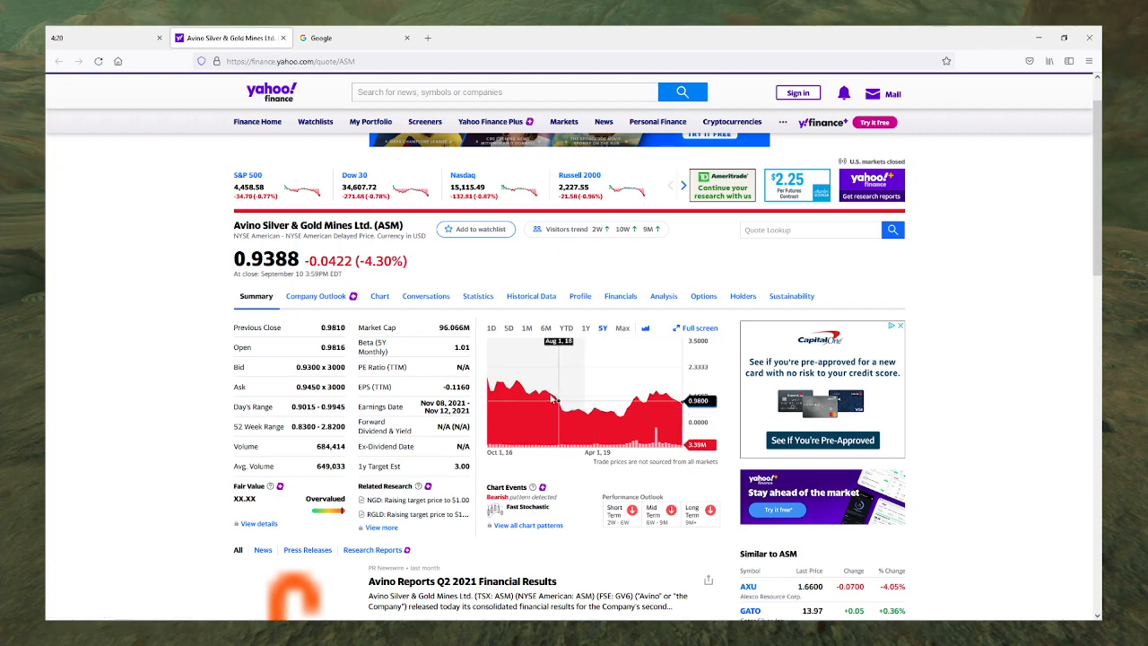
mouse_move(545, 398)
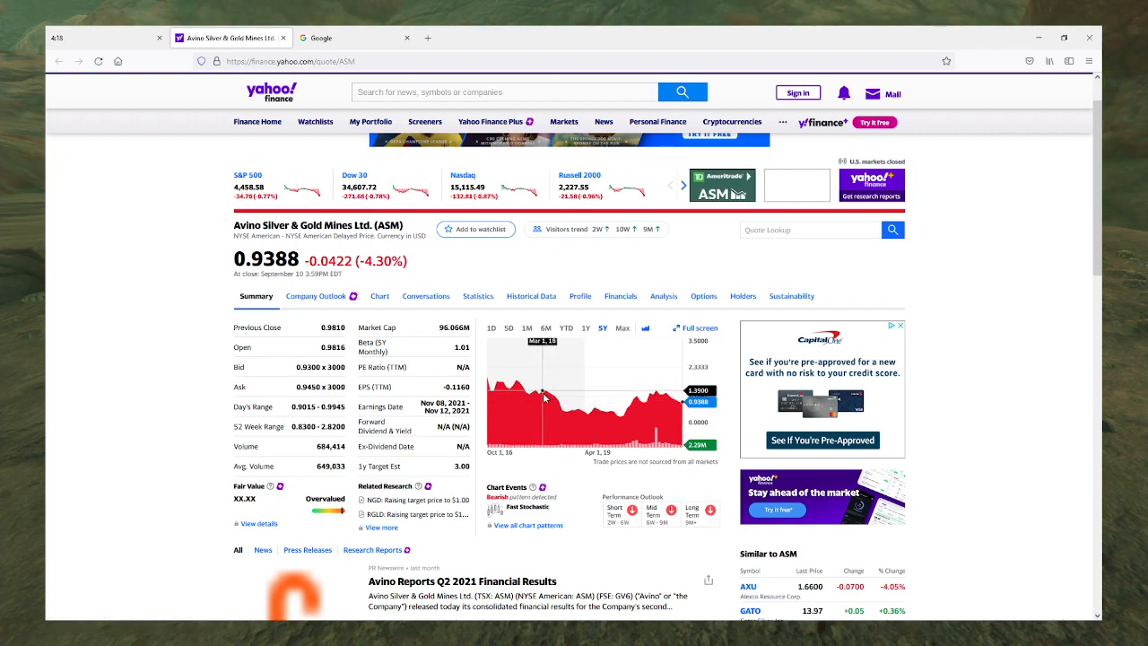
mouse_move(541, 395)
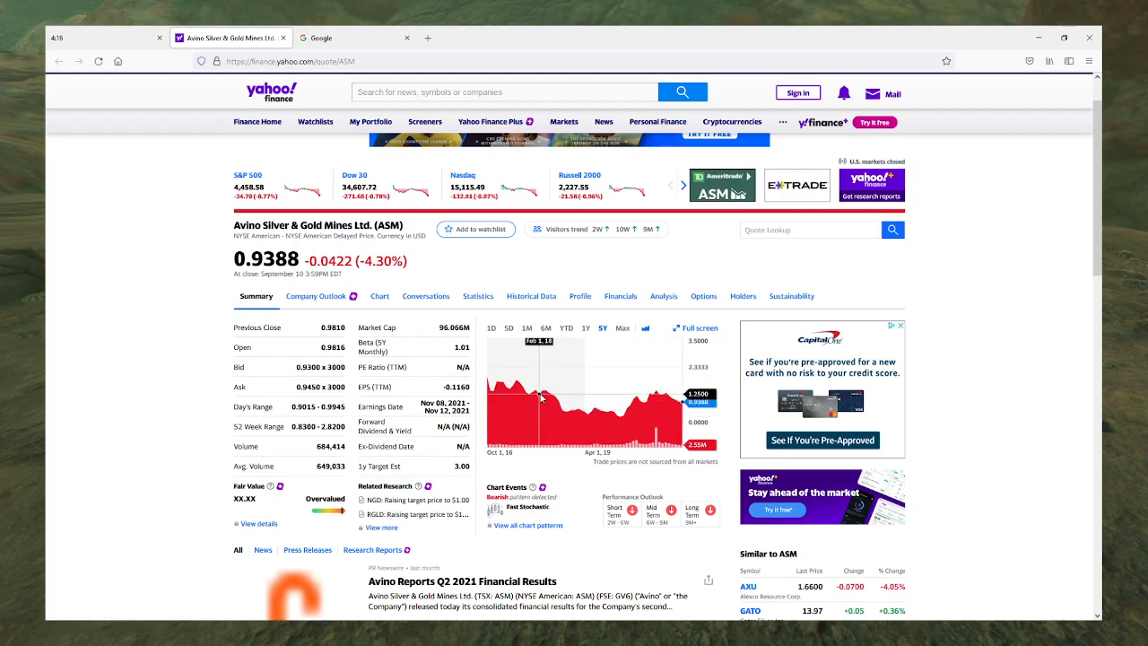
mouse_move(678, 402)
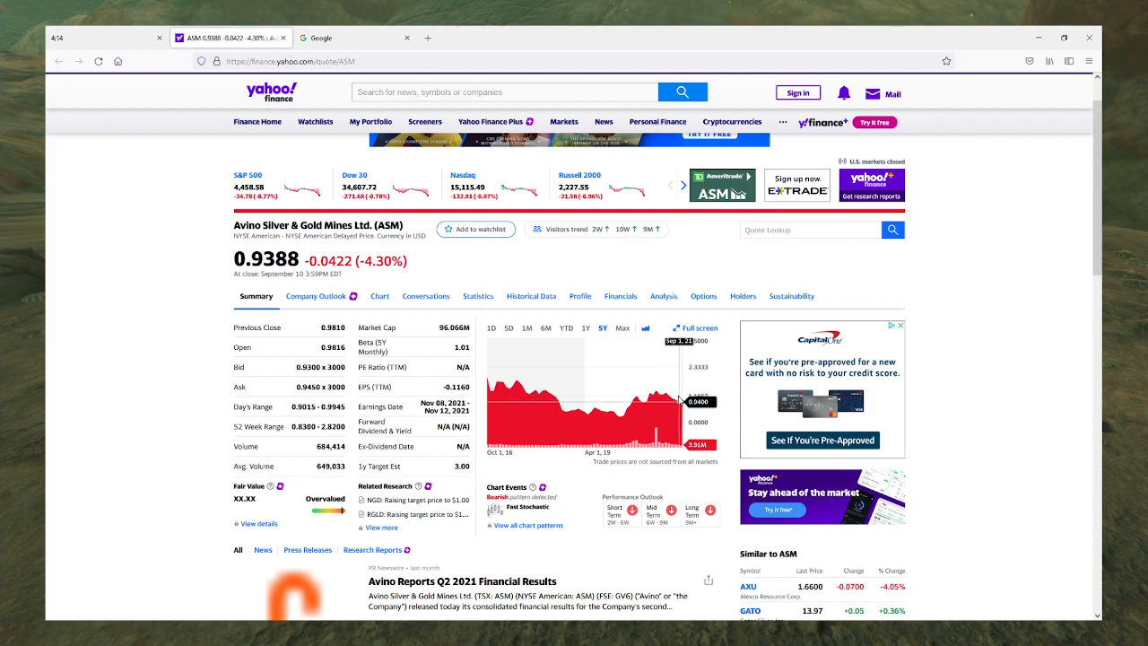
mouse_move(589, 330)
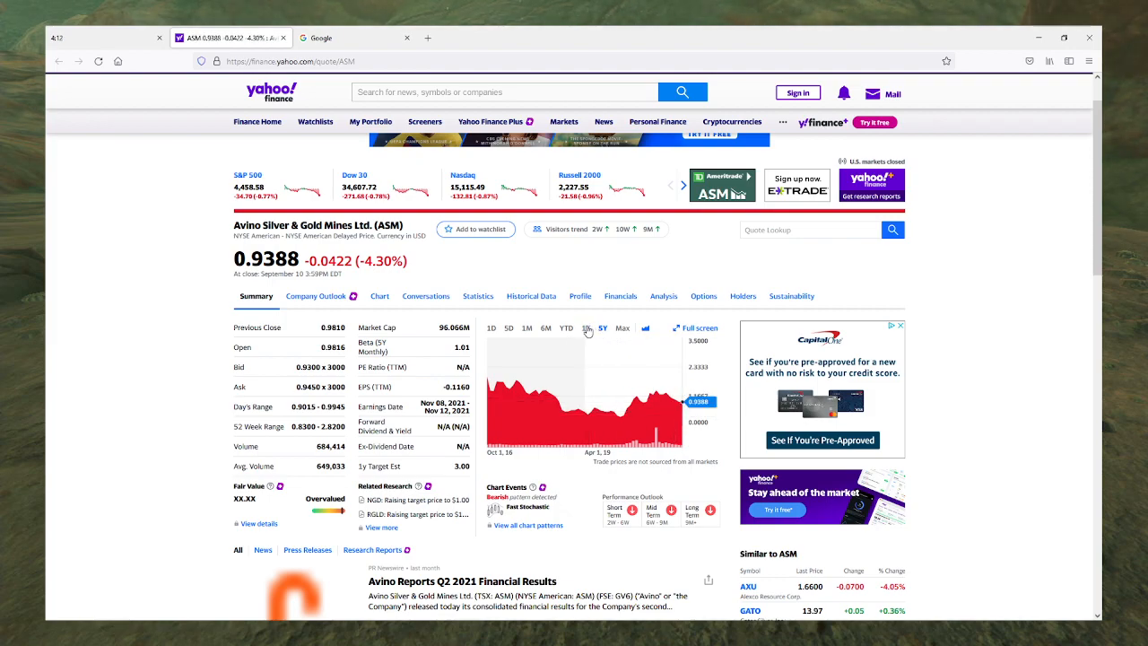
Step: Switch the ASM chart to its full Max trading history
click(622, 326)
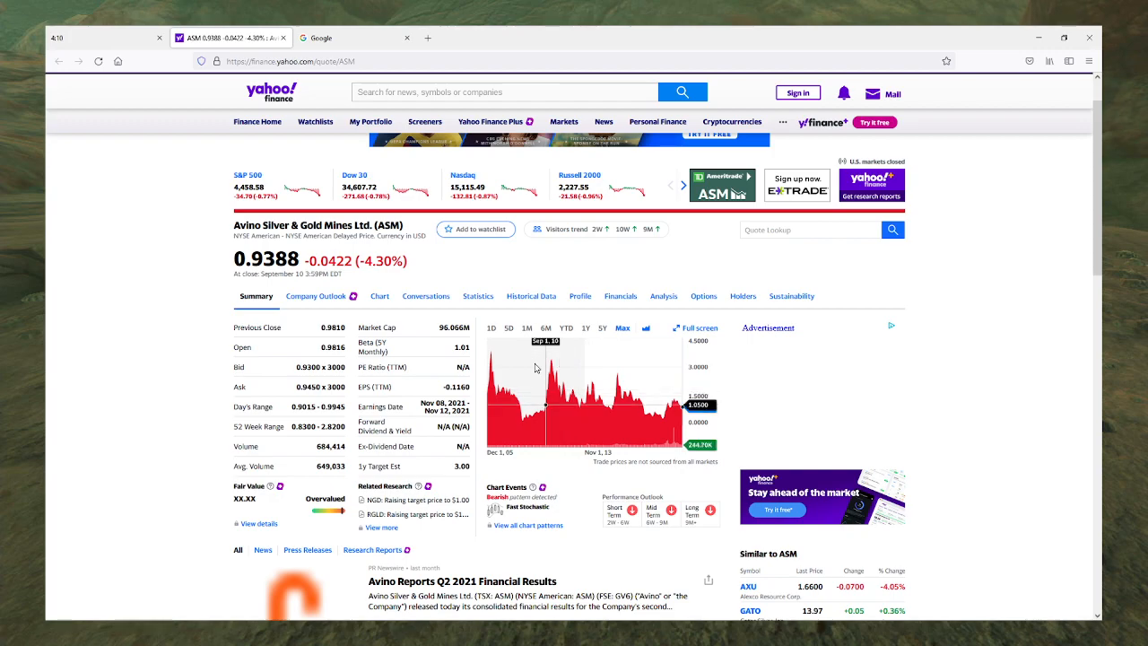
mouse_move(495, 369)
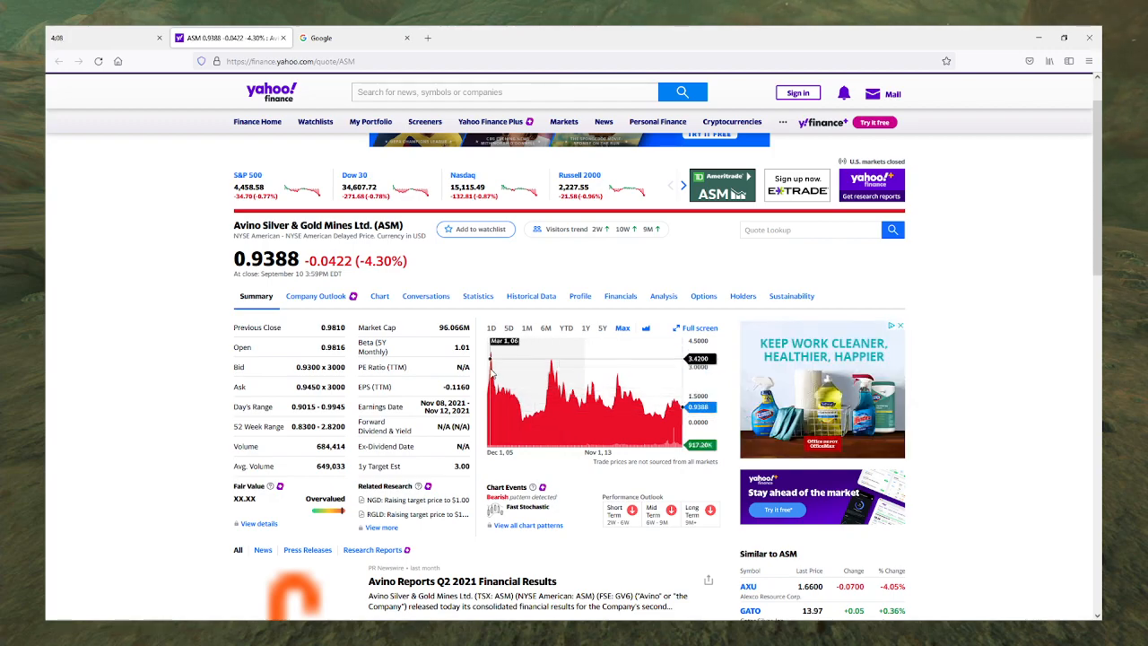
mouse_move(563, 375)
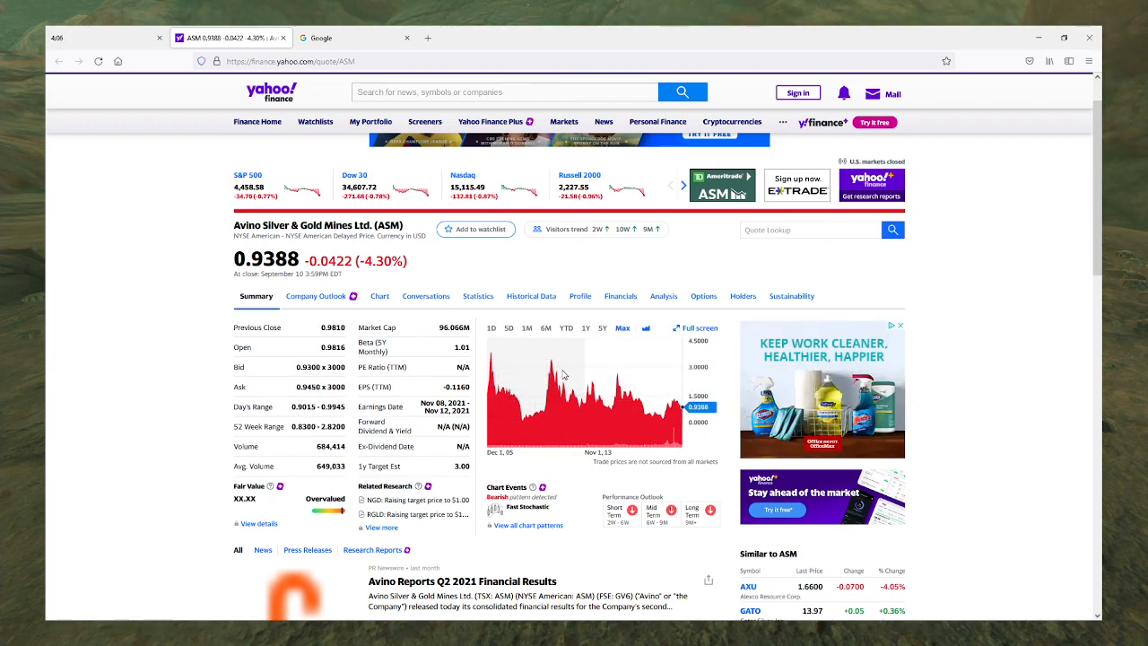
mouse_move(495, 394)
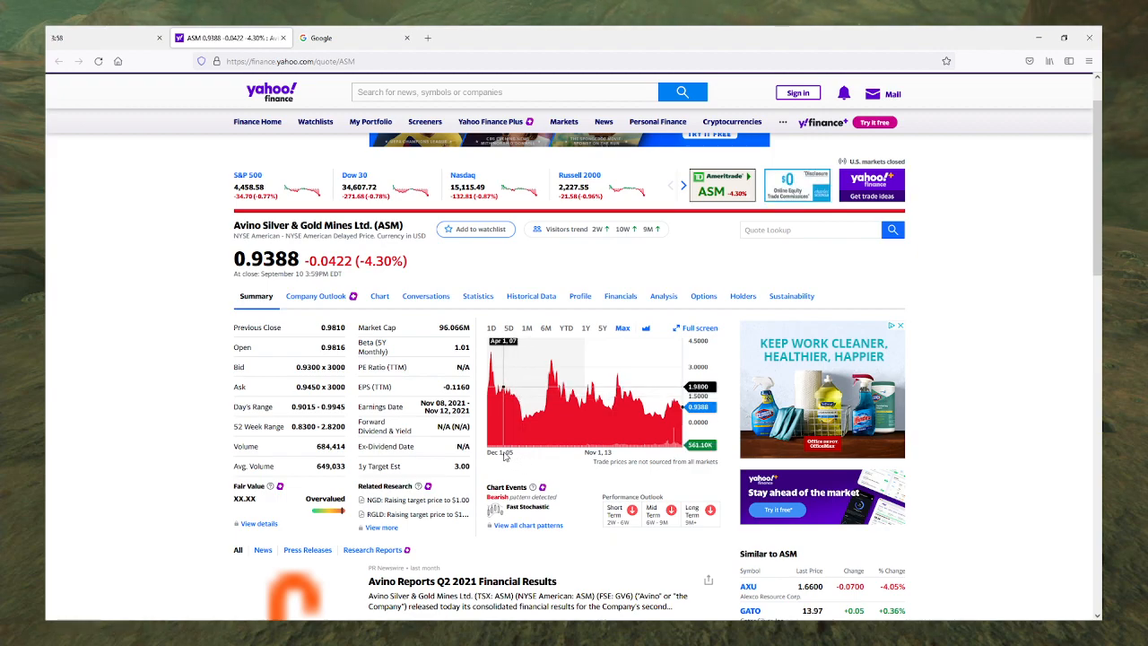
mouse_move(633, 414)
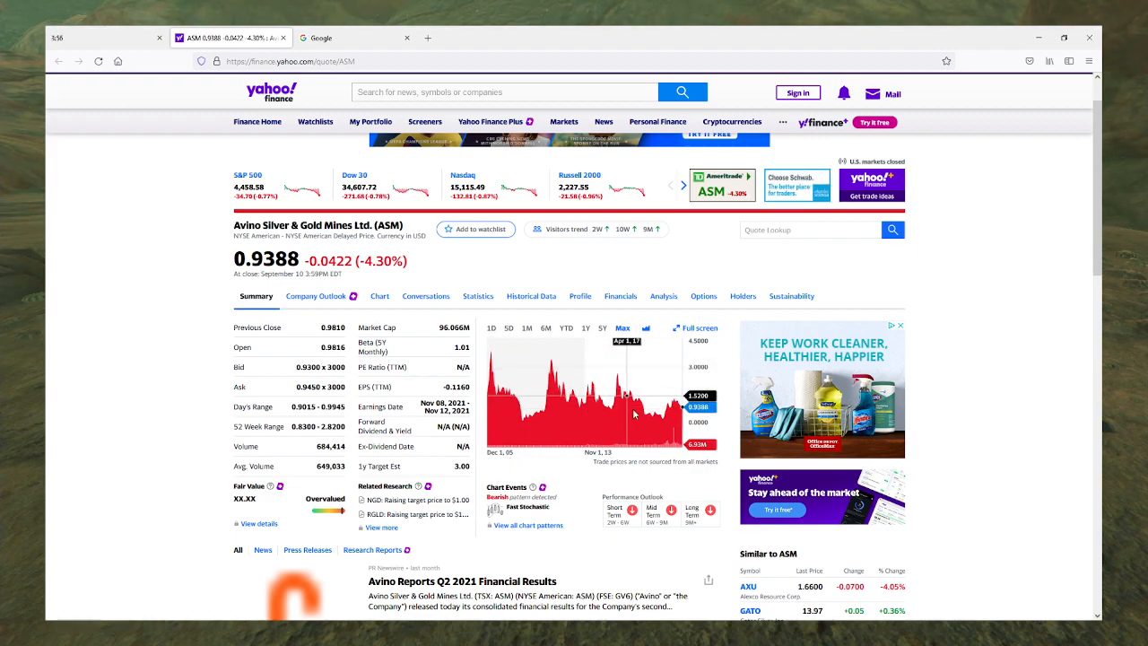
mouse_move(475, 410)
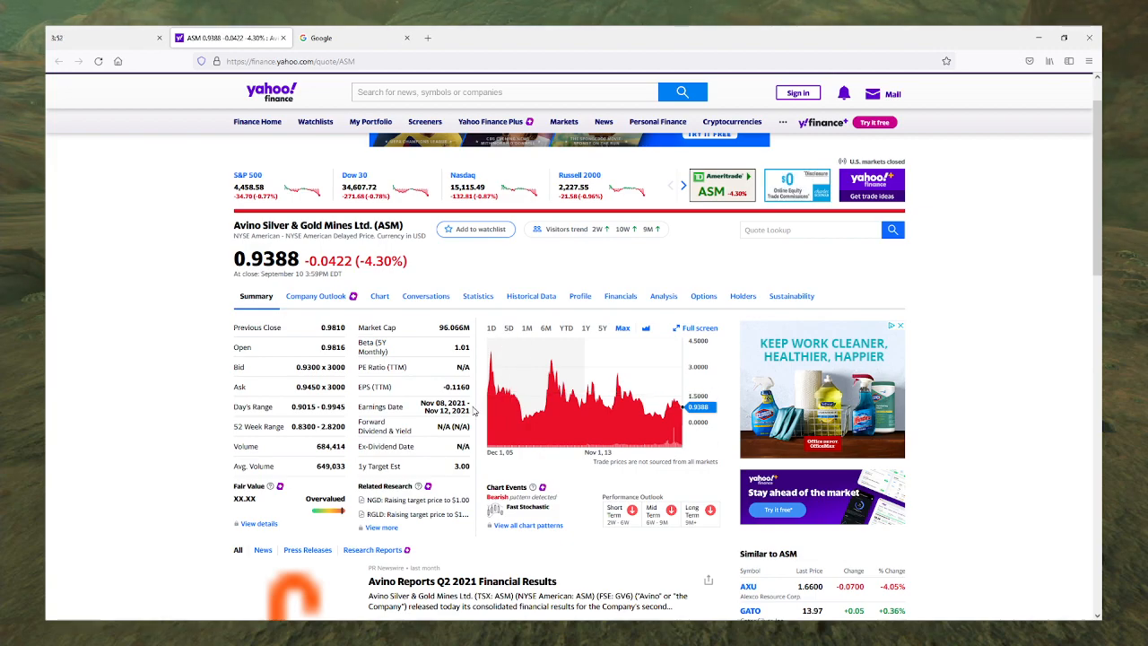
mouse_move(674, 401)
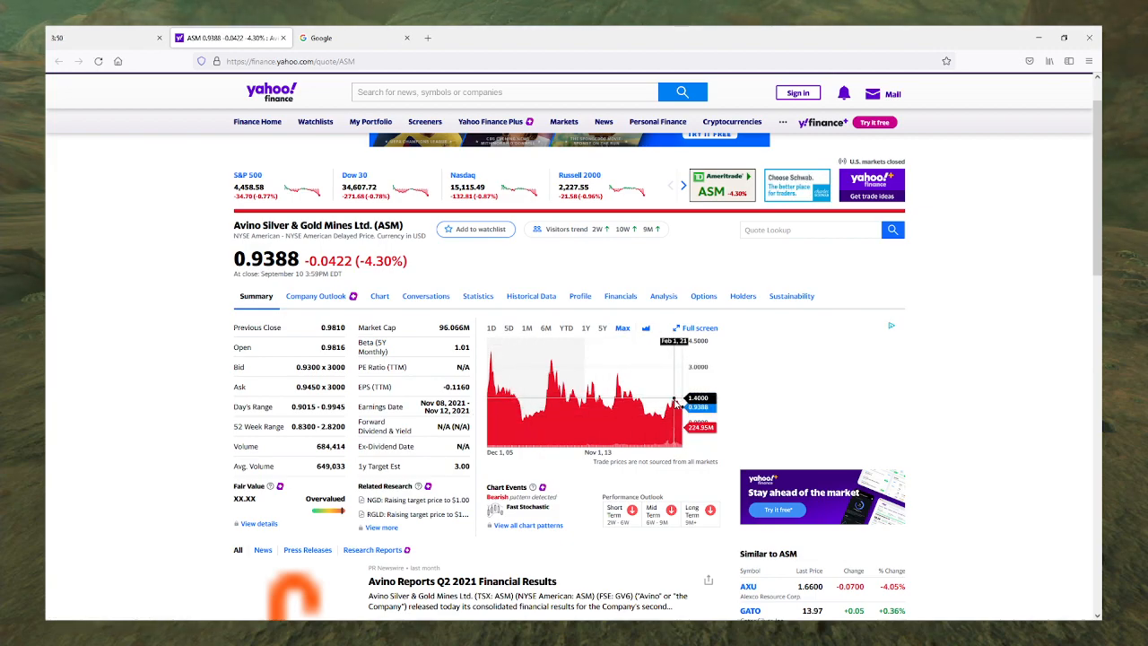
mouse_move(563, 391)
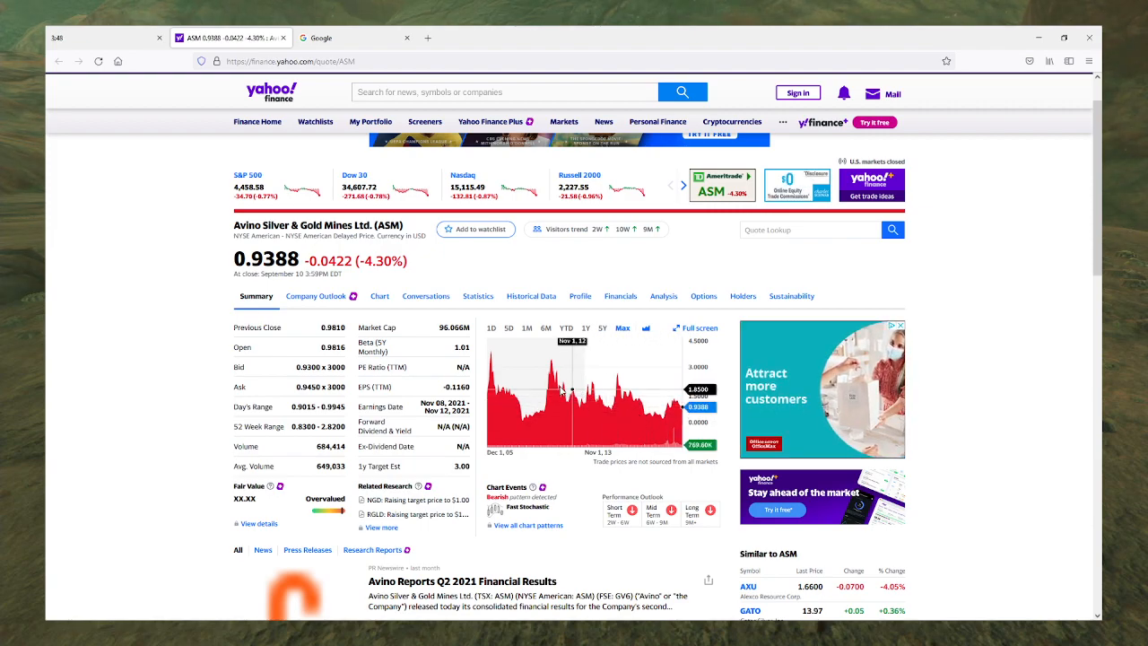
mouse_move(493, 357)
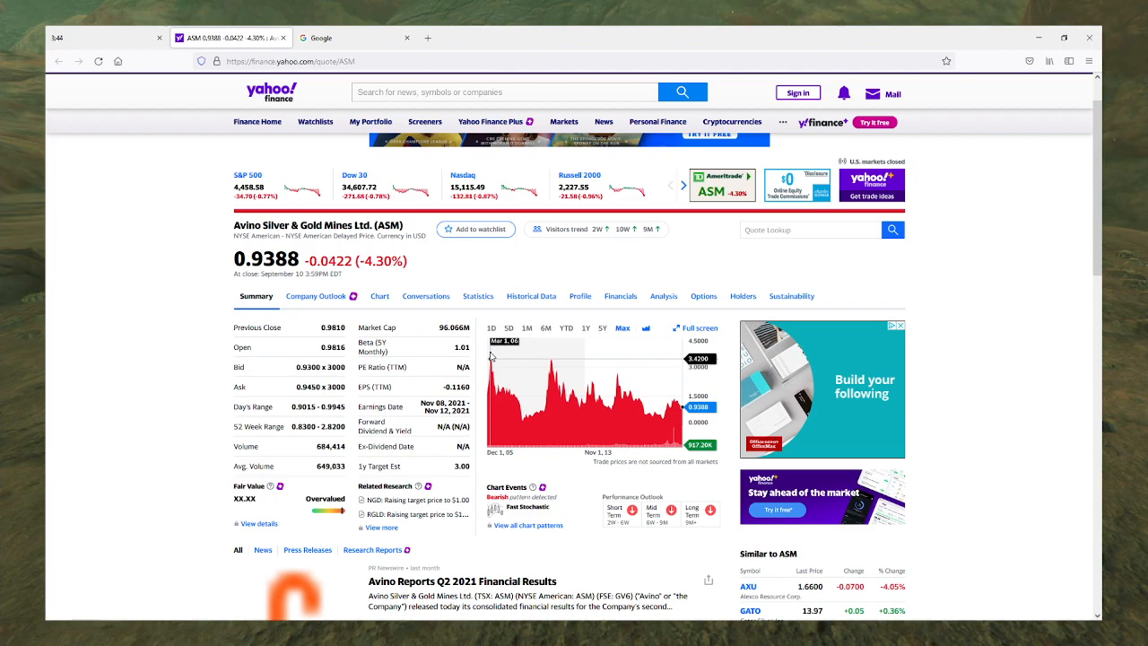
mouse_move(493, 357)
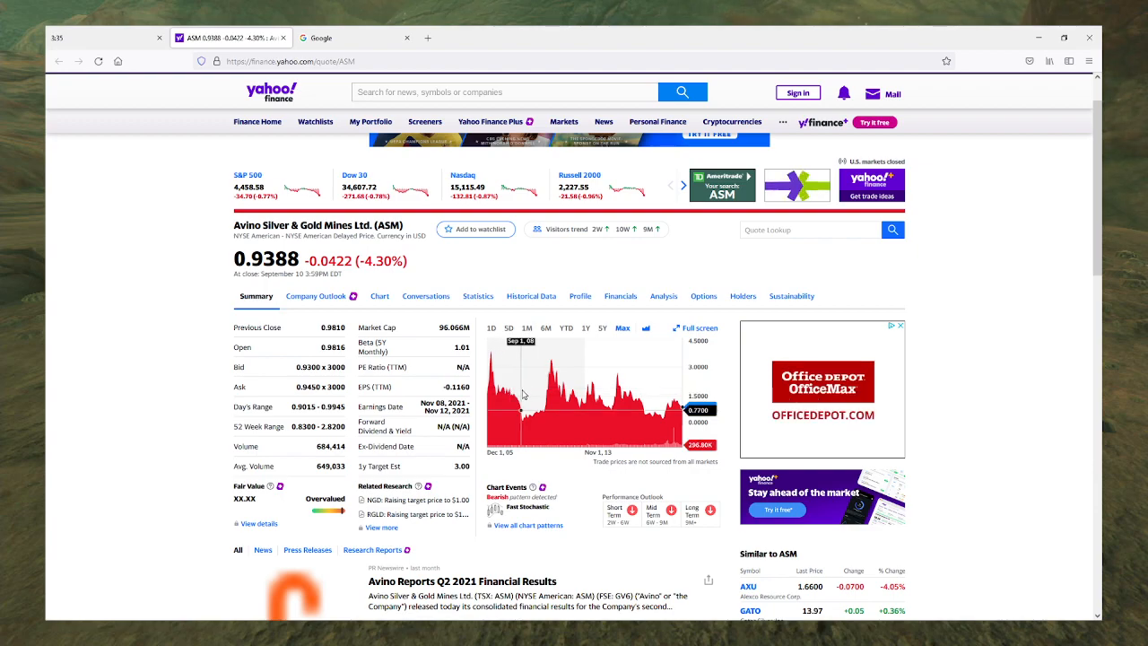
mouse_move(524, 416)
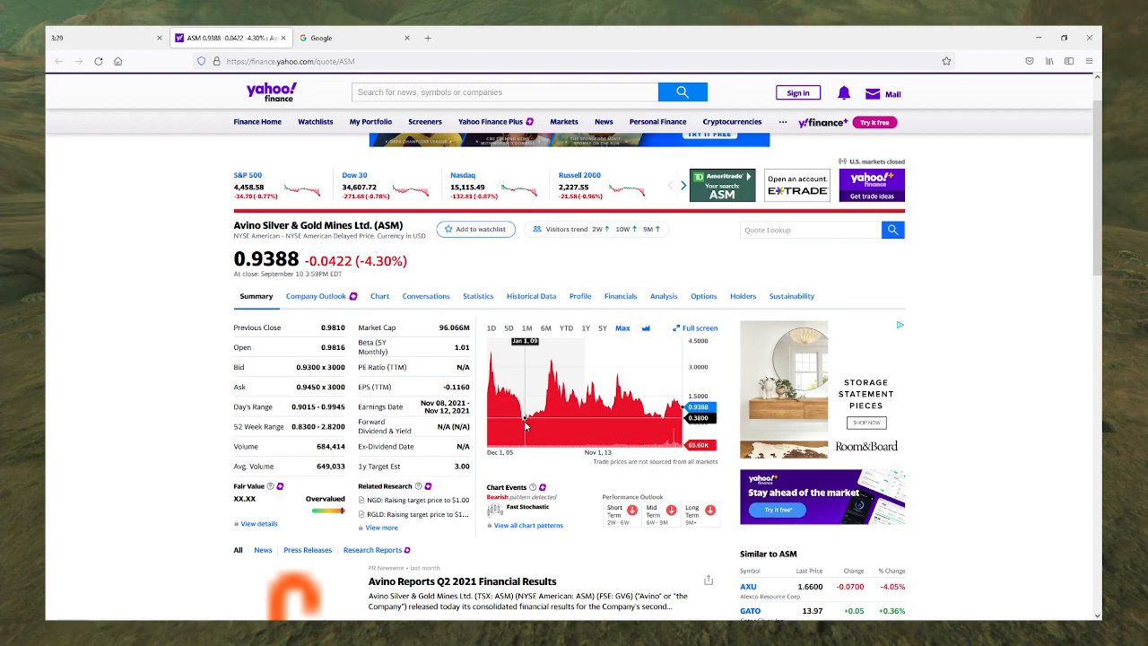
mouse_move(492, 359)
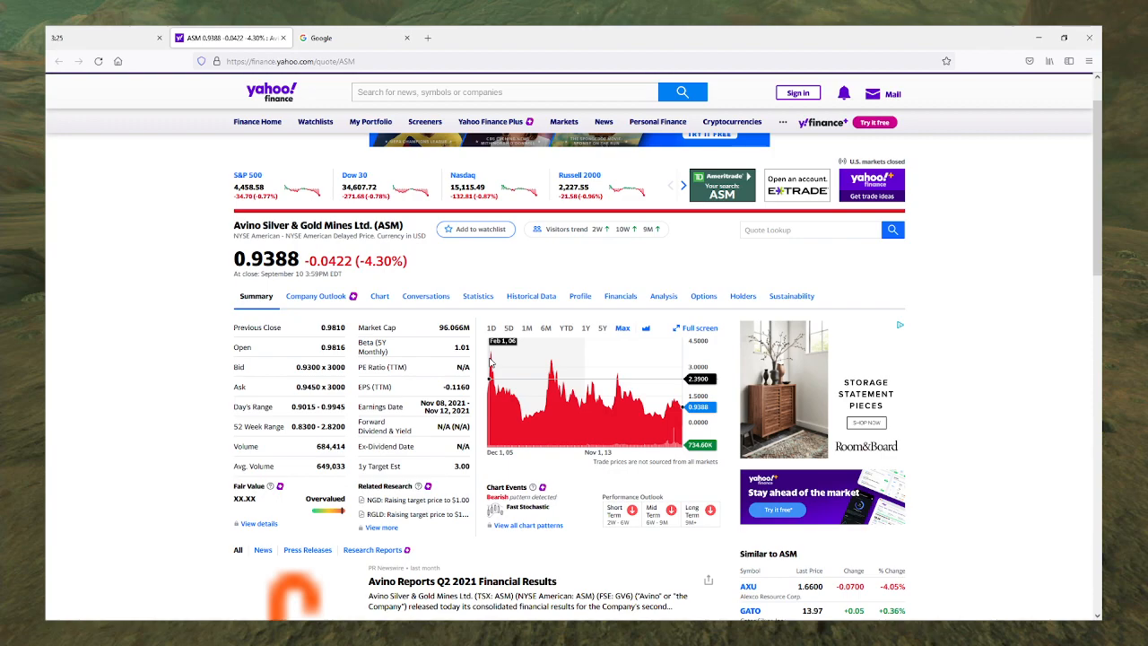
mouse_move(520, 412)
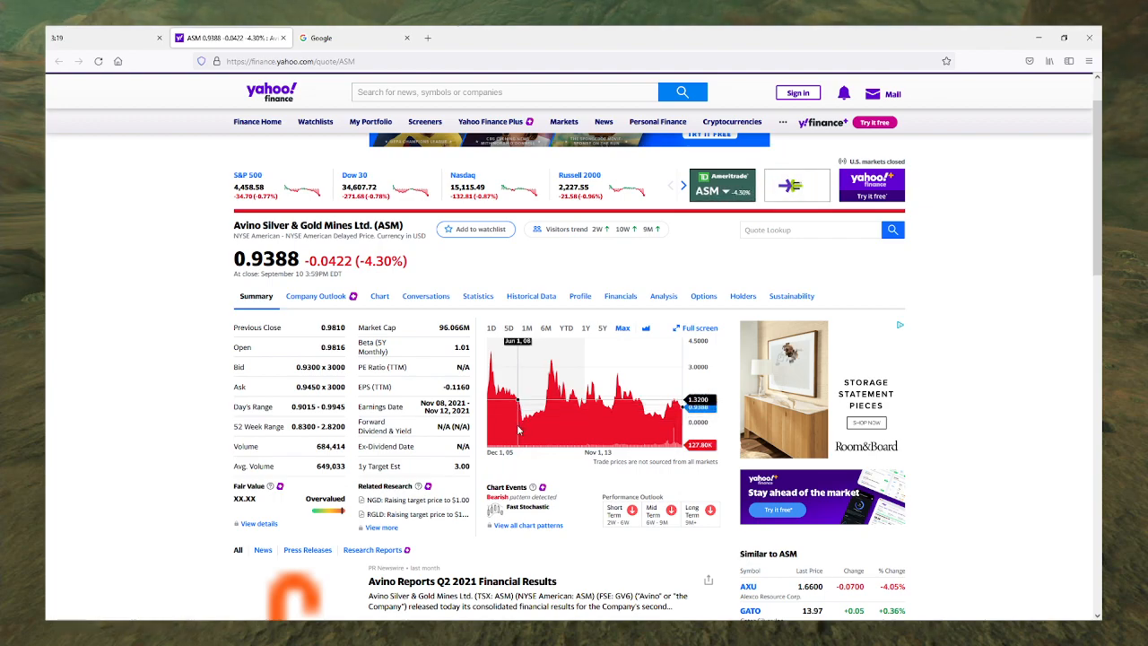
mouse_move(505, 423)
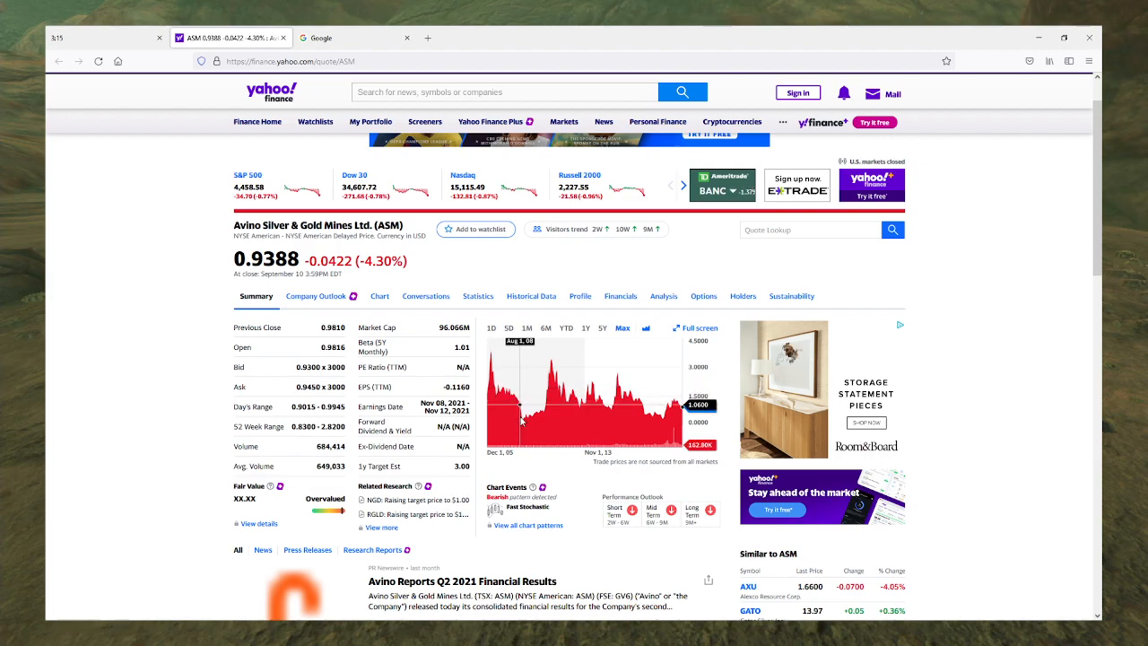
mouse_move(523, 423)
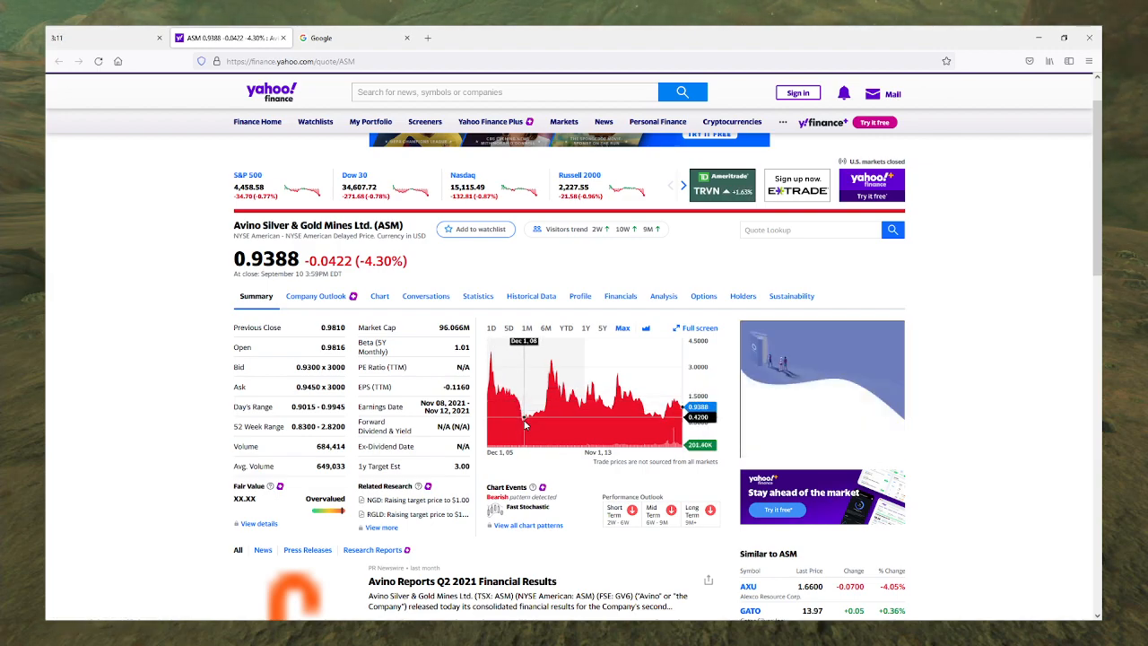
mouse_move(549, 416)
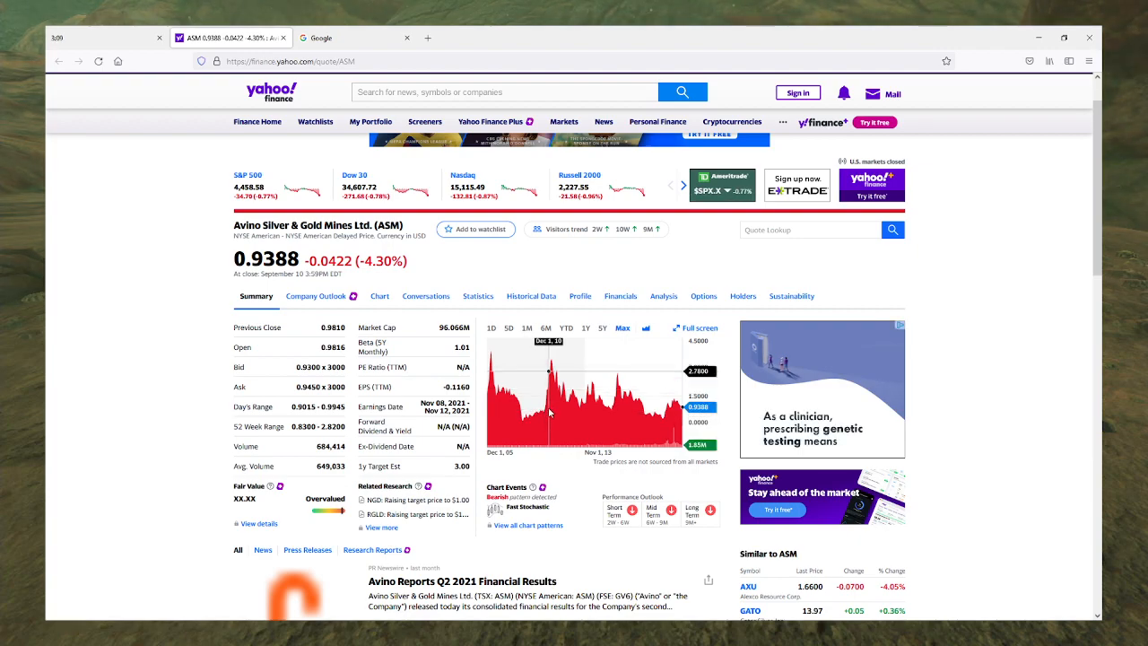
mouse_move(549, 411)
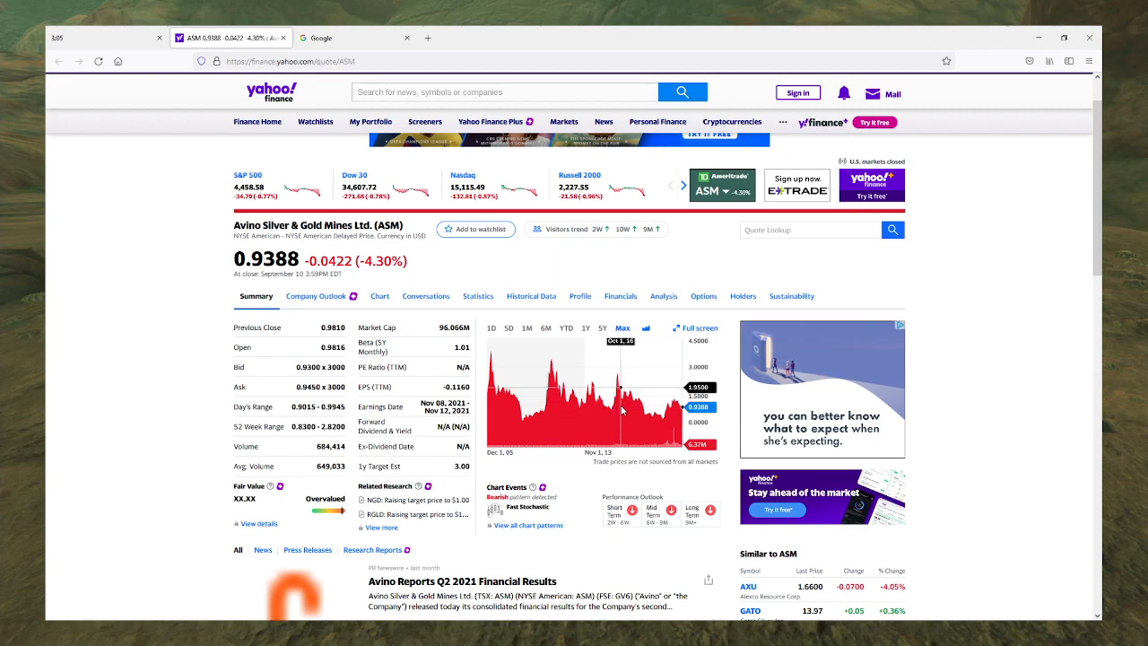
mouse_move(675, 416)
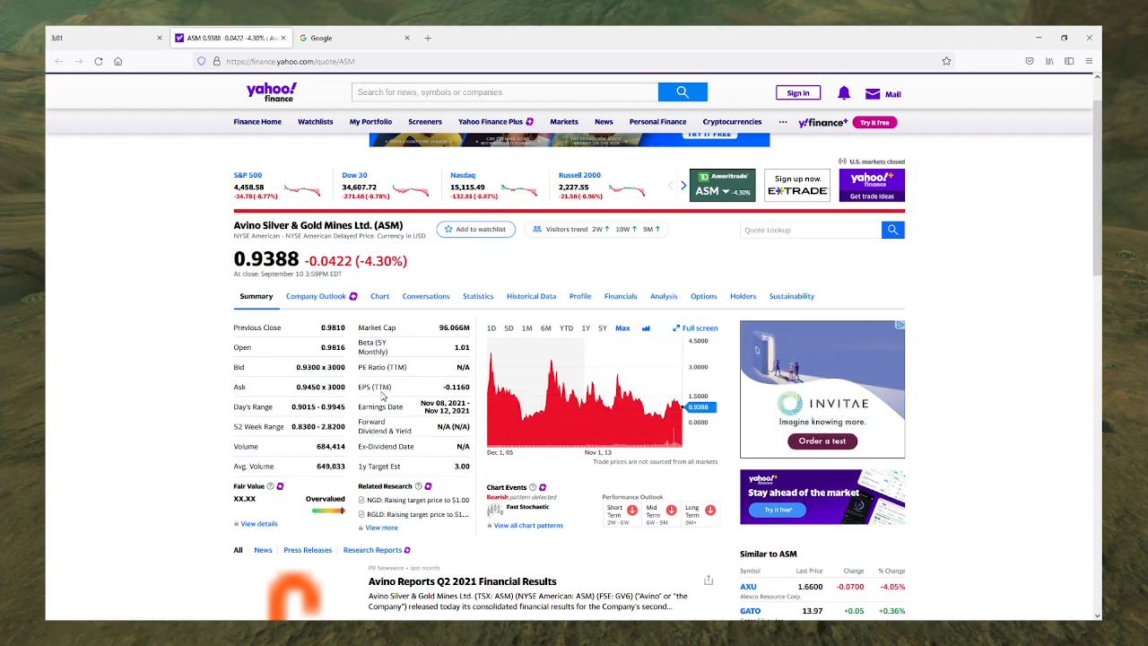
Step: Scroll down the ASM Summary page to the news feed and annual Financials chart
scroll(down, 3)
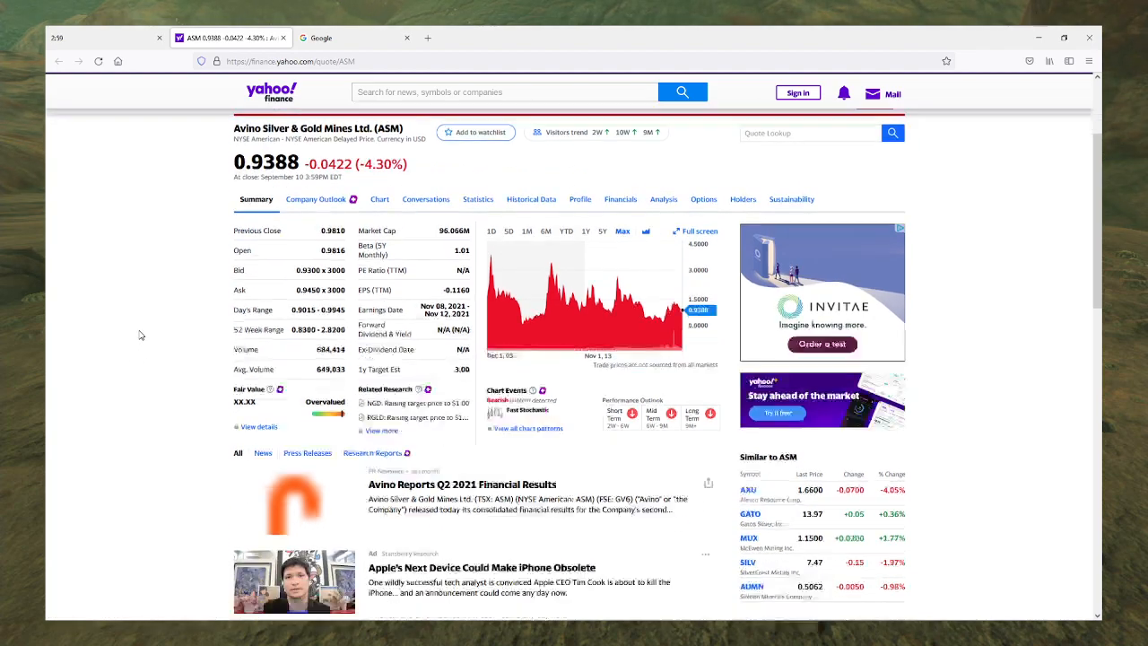
scroll(down, 3)
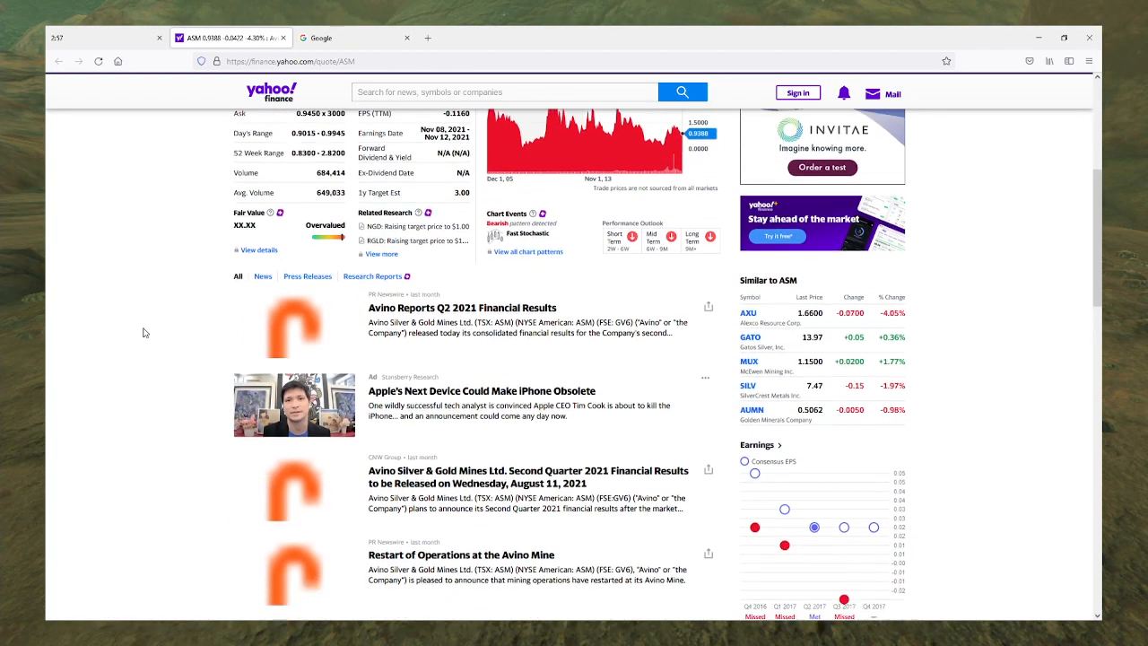
scroll(down, 3)
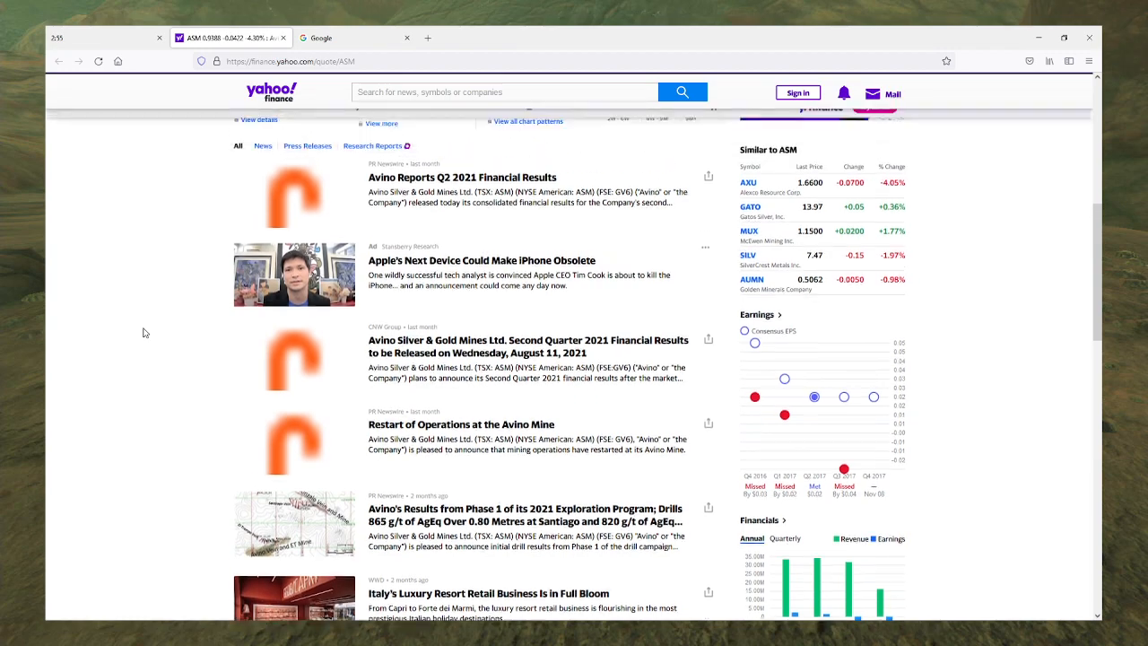
scroll(down, 3)
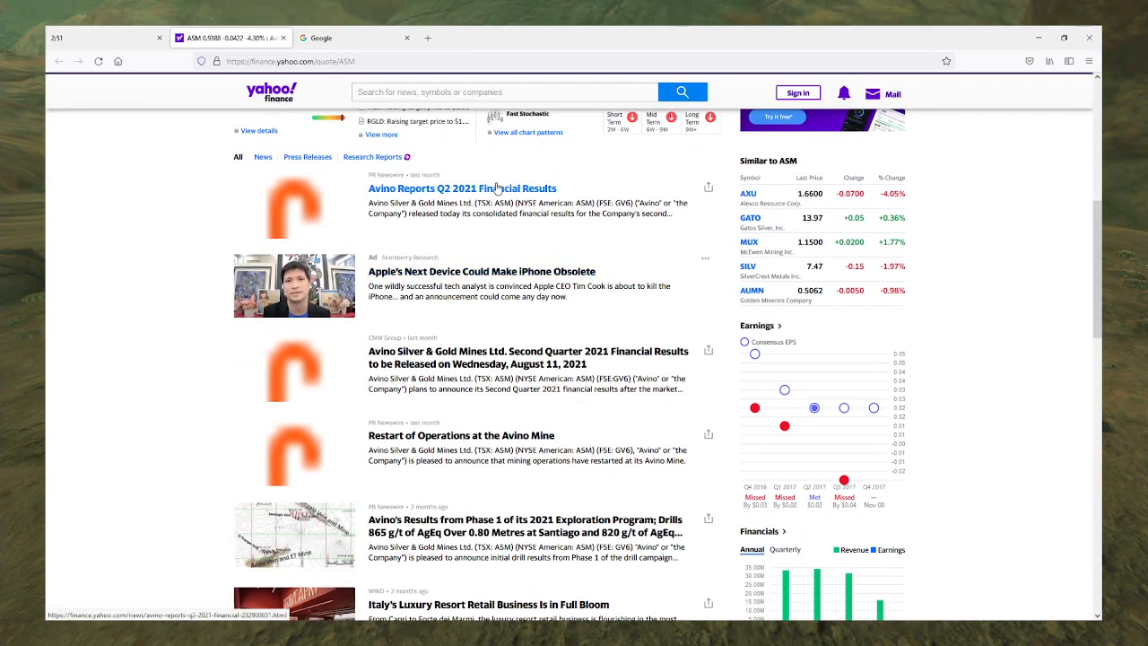
scroll(down, 3)
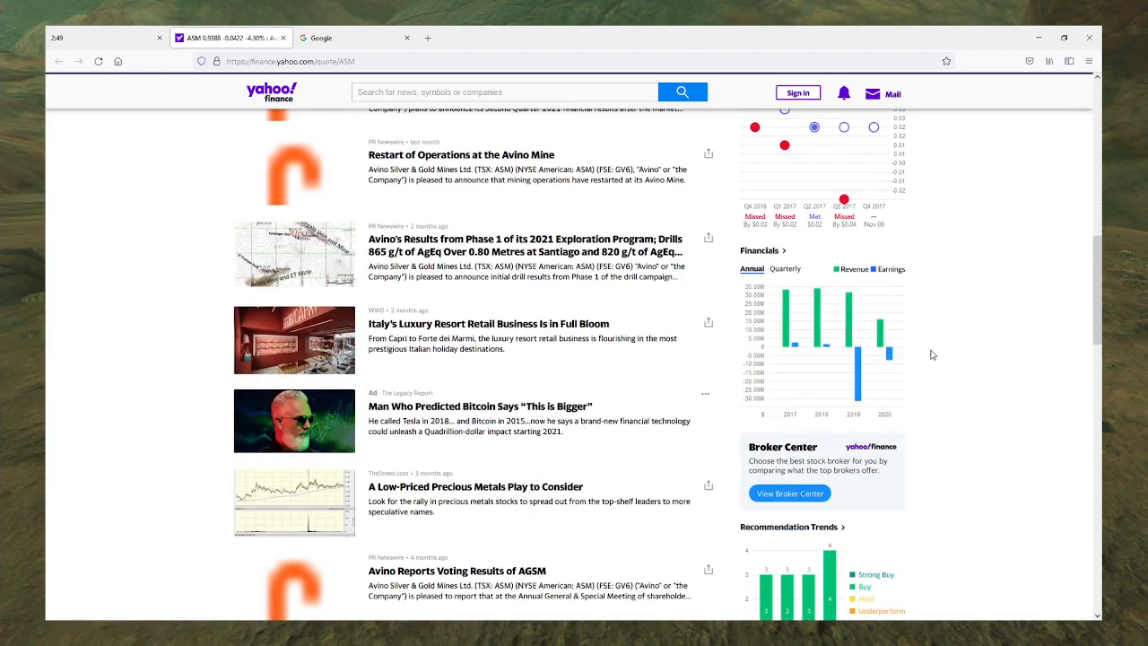
mouse_move(887, 350)
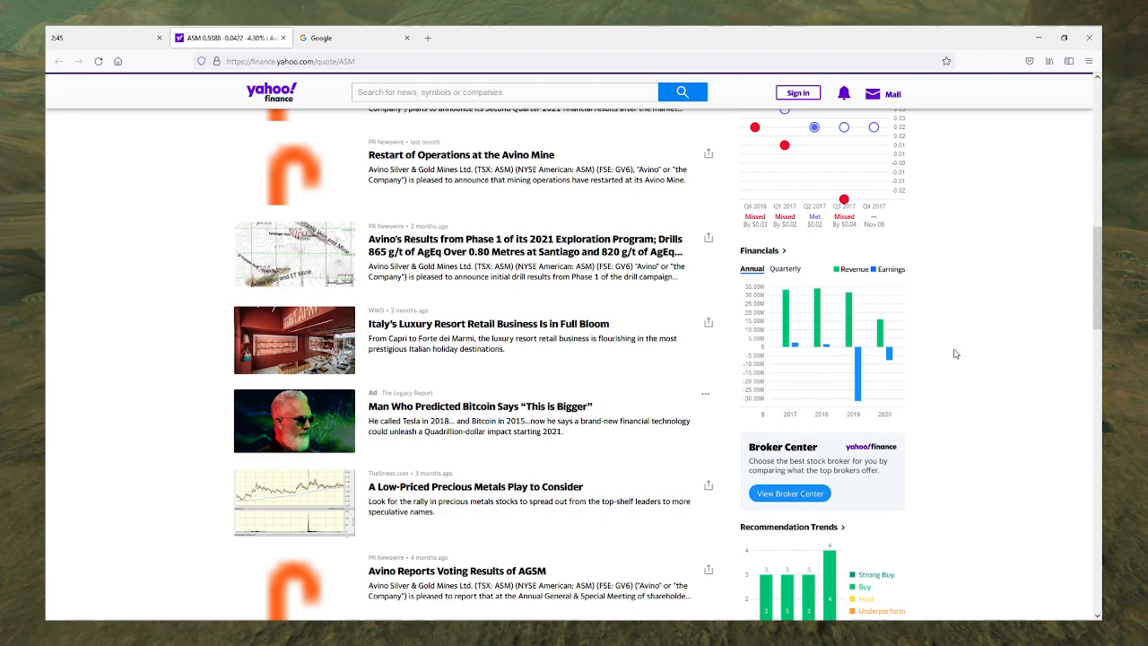
mouse_move(885, 350)
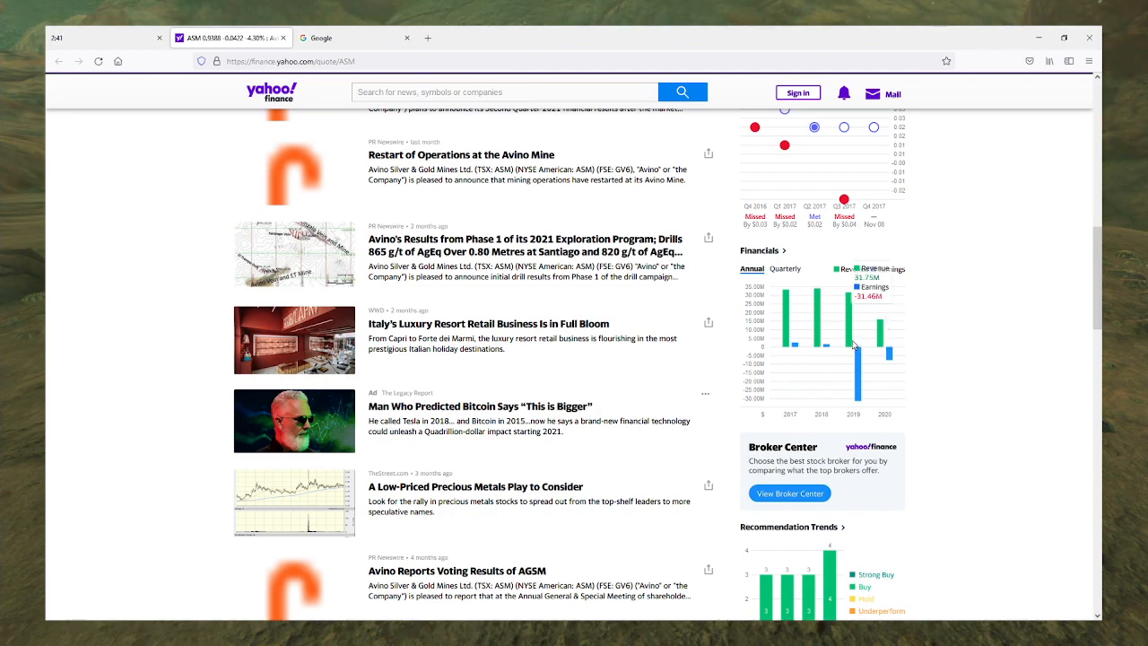
mouse_move(834, 344)
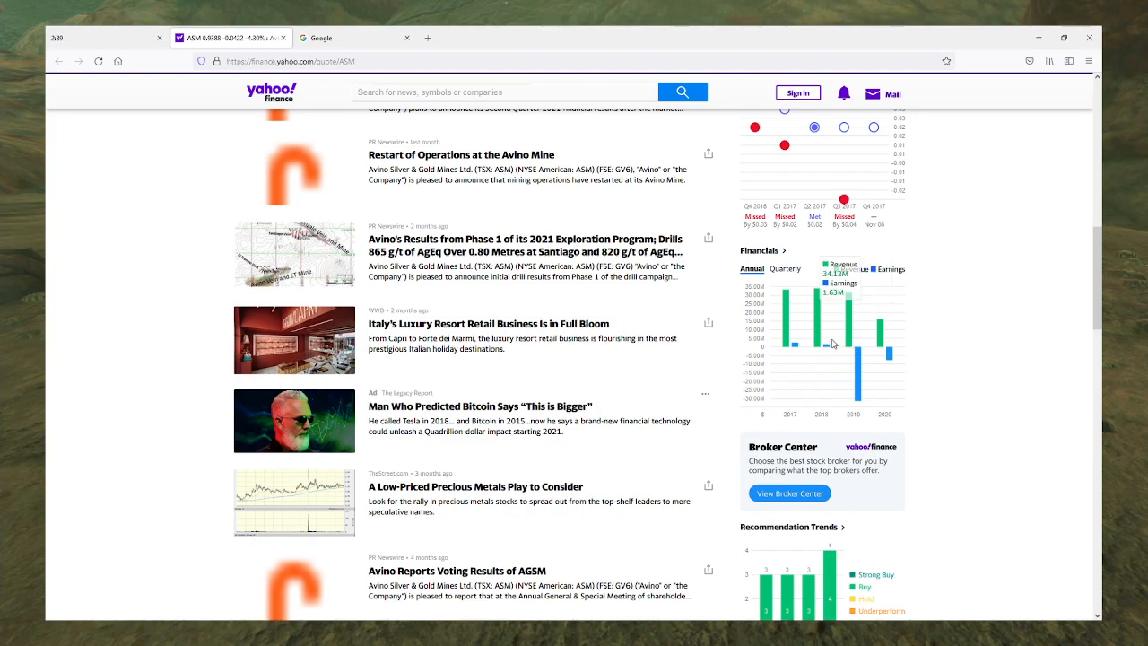
mouse_move(851, 337)
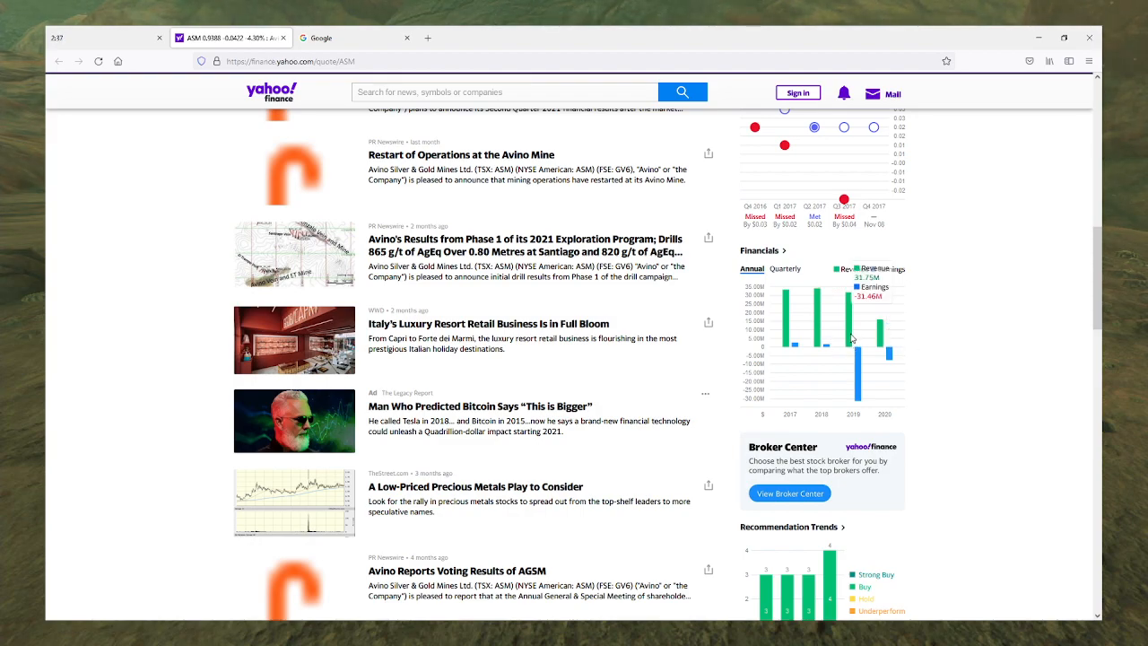
mouse_move(854, 375)
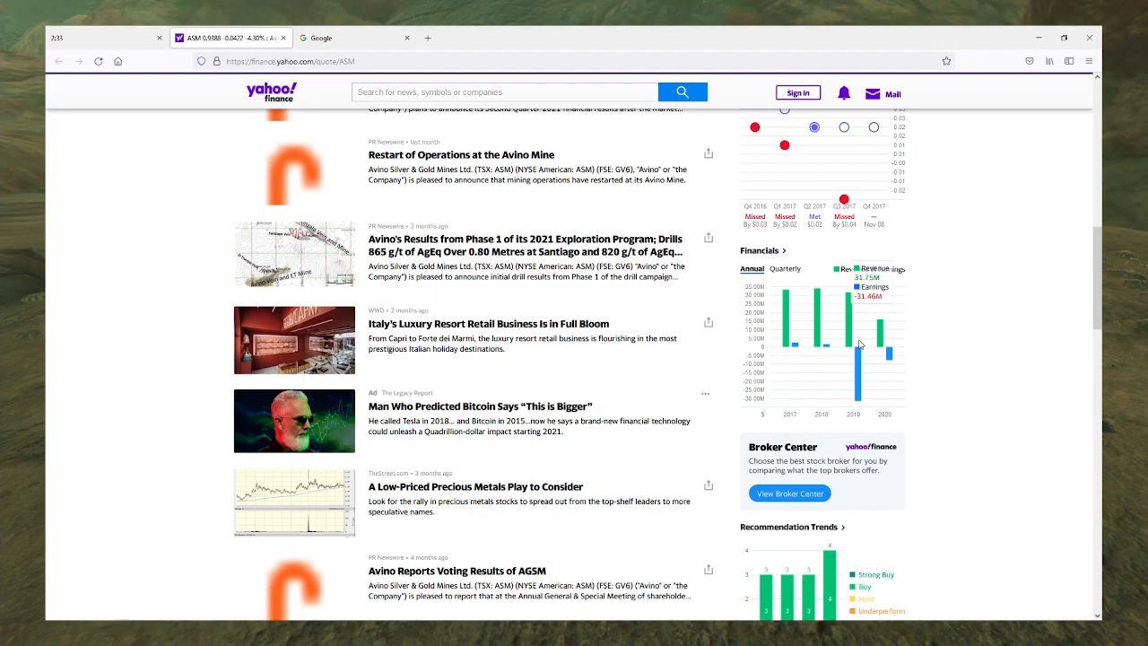
mouse_move(862, 366)
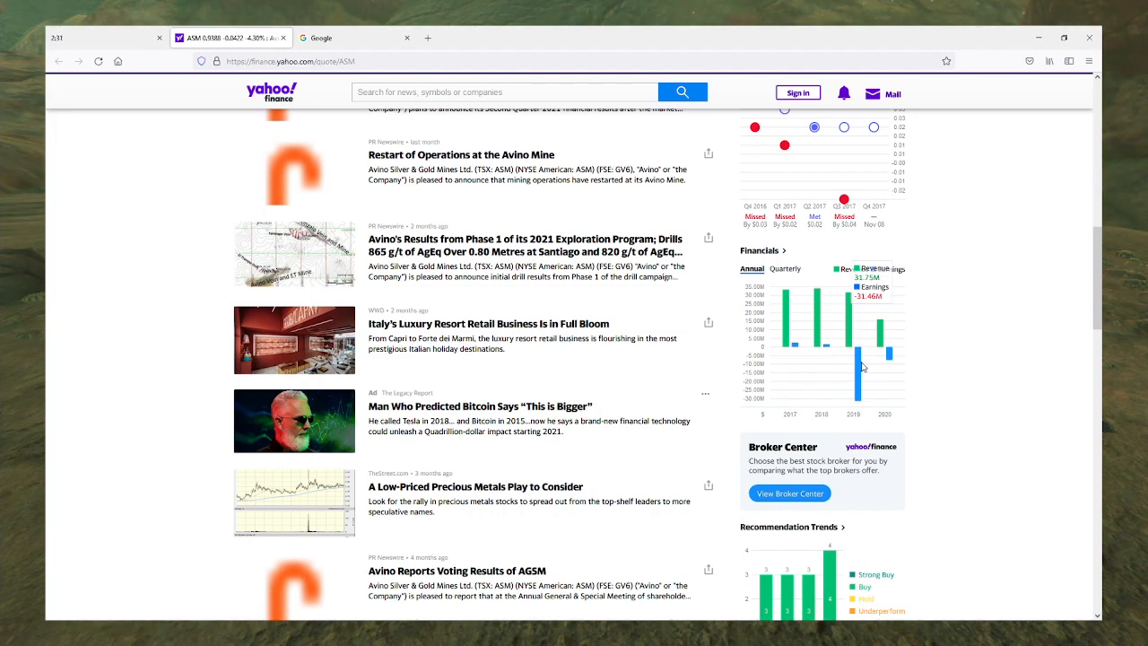
mouse_move(850, 319)
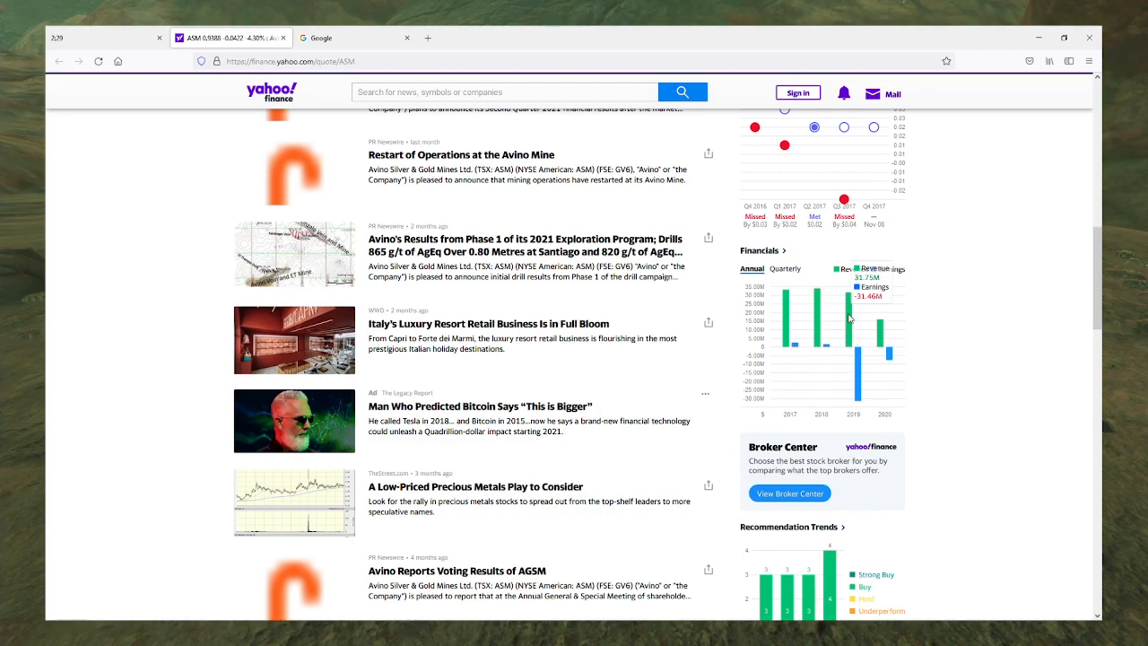
mouse_move(821, 326)
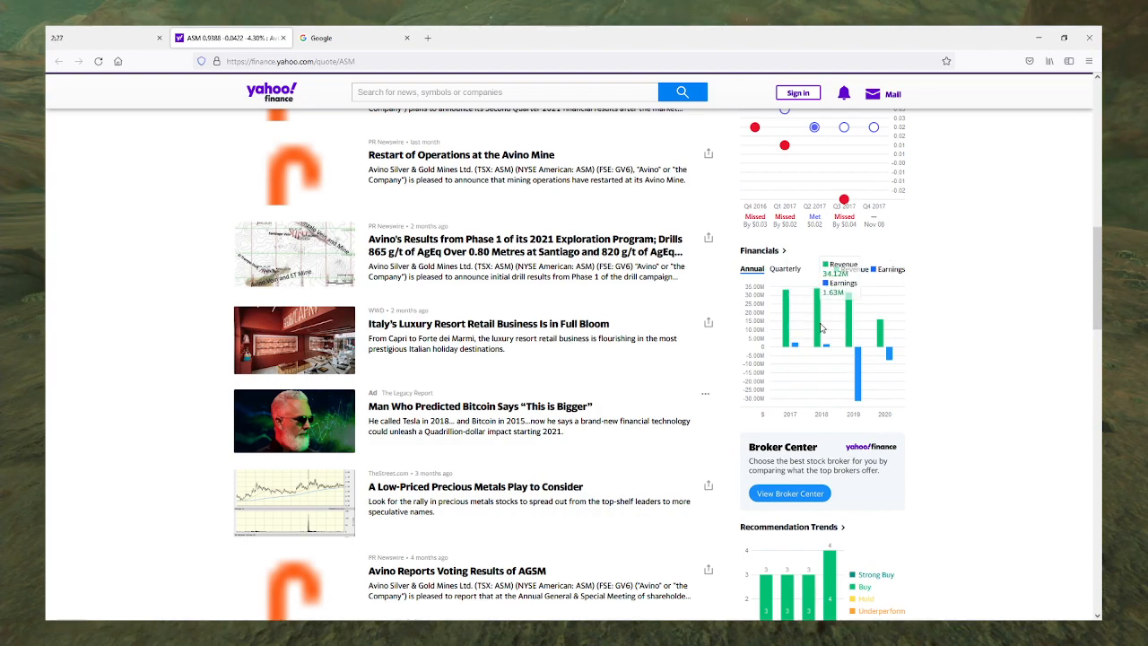
mouse_move(857, 376)
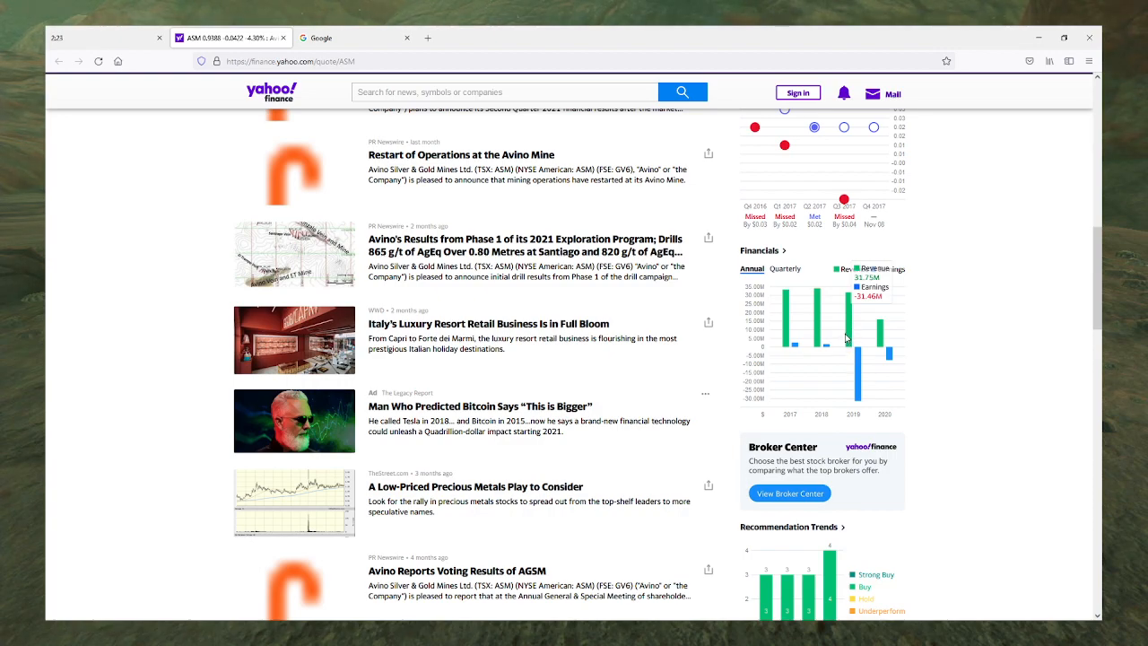
mouse_move(854, 374)
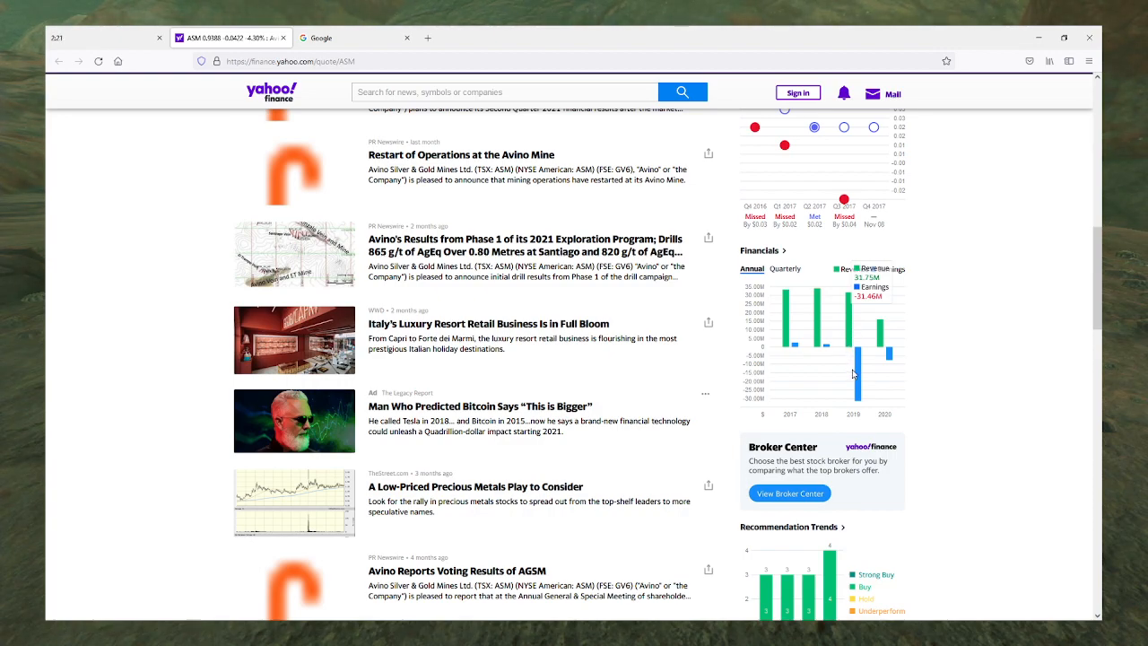
mouse_move(821, 332)
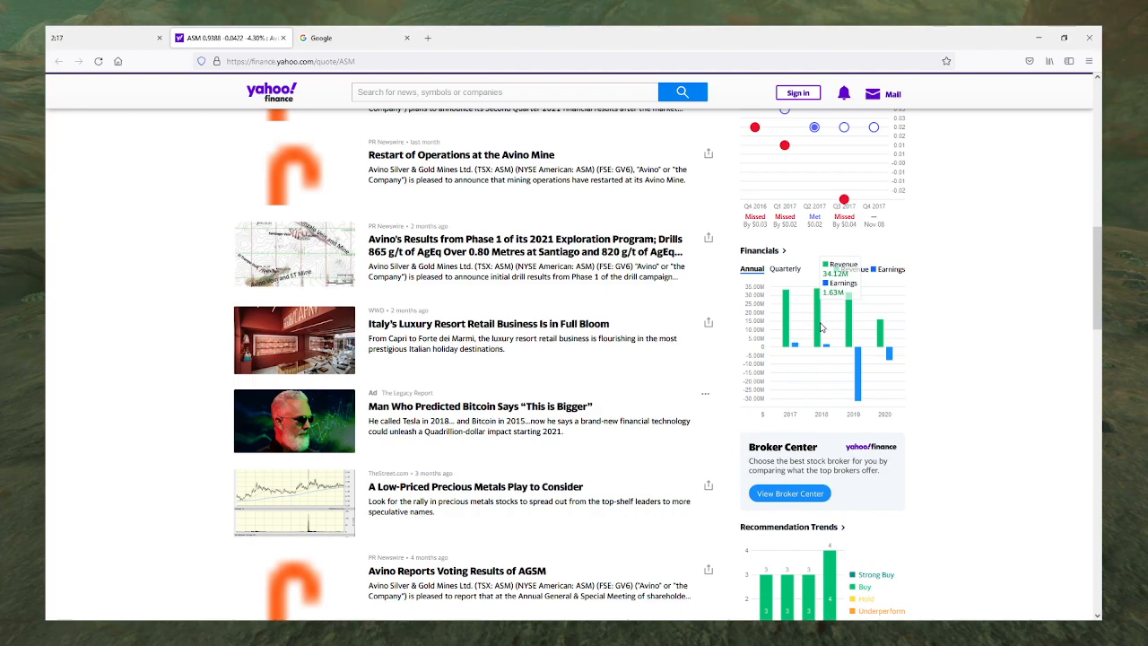
Step: Scroll back up toward ASM's summary statistics and price chart
scroll(up, 3)
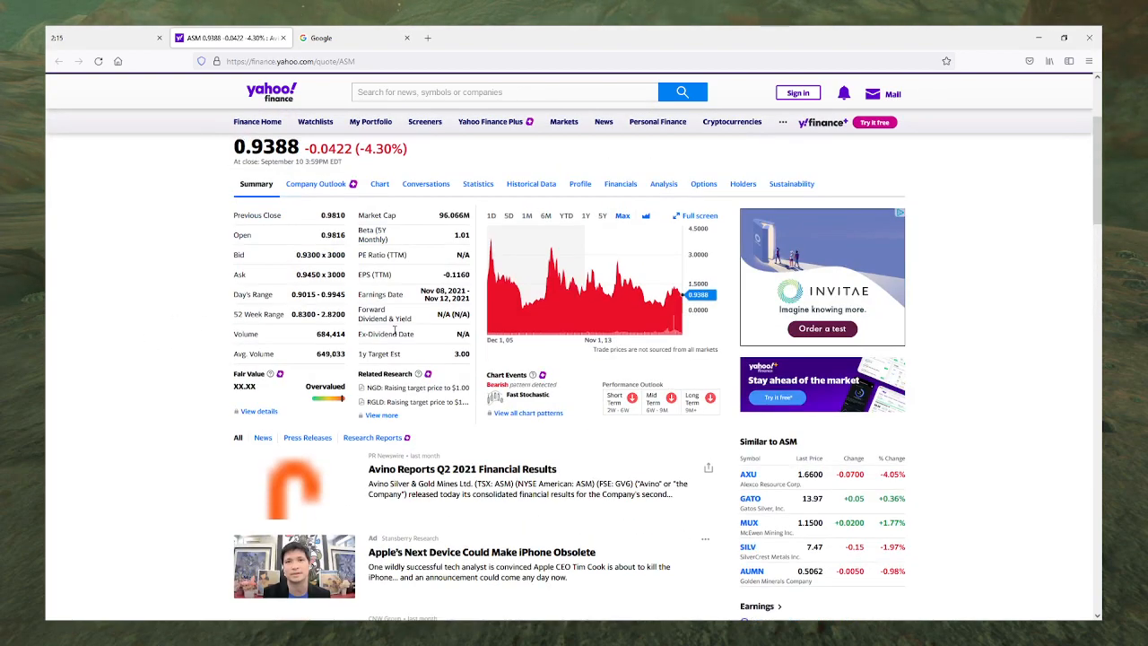
Step: Switch the ASM chart to 5Y, then scroll down toward the Financials section
click(603, 215)
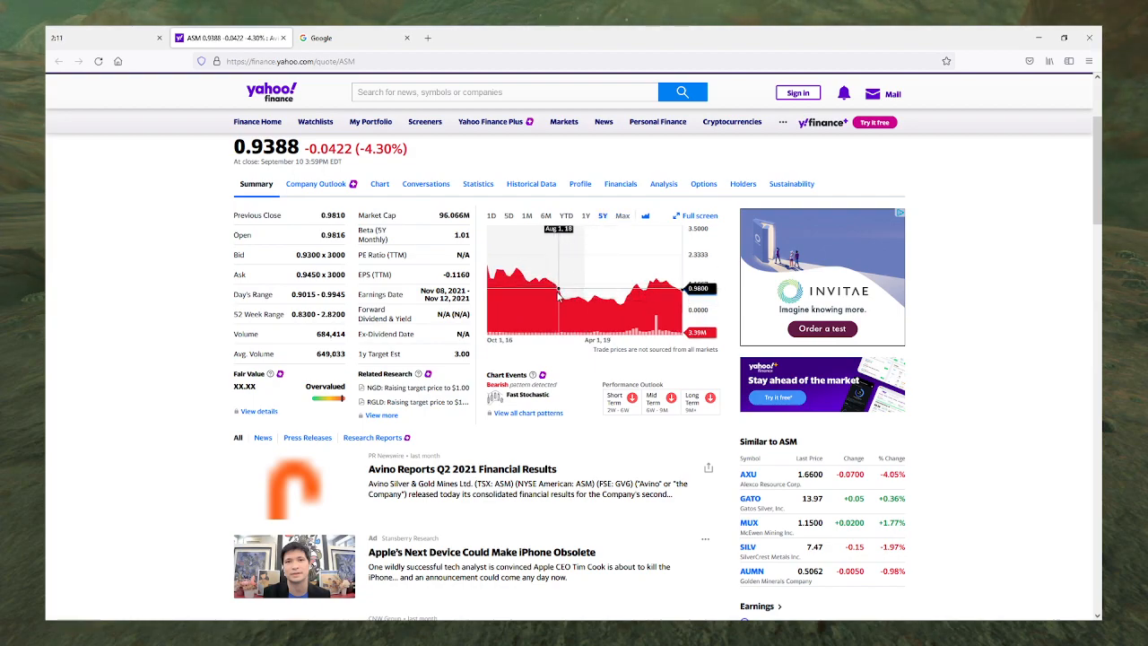
mouse_move(553, 287)
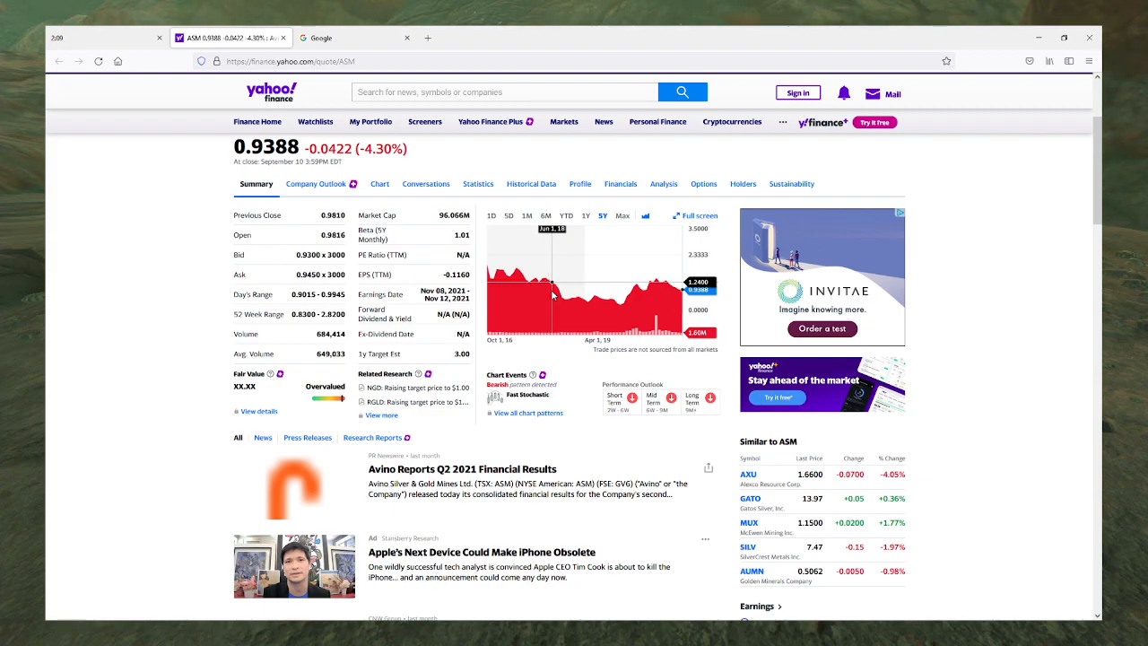
mouse_move(563, 302)
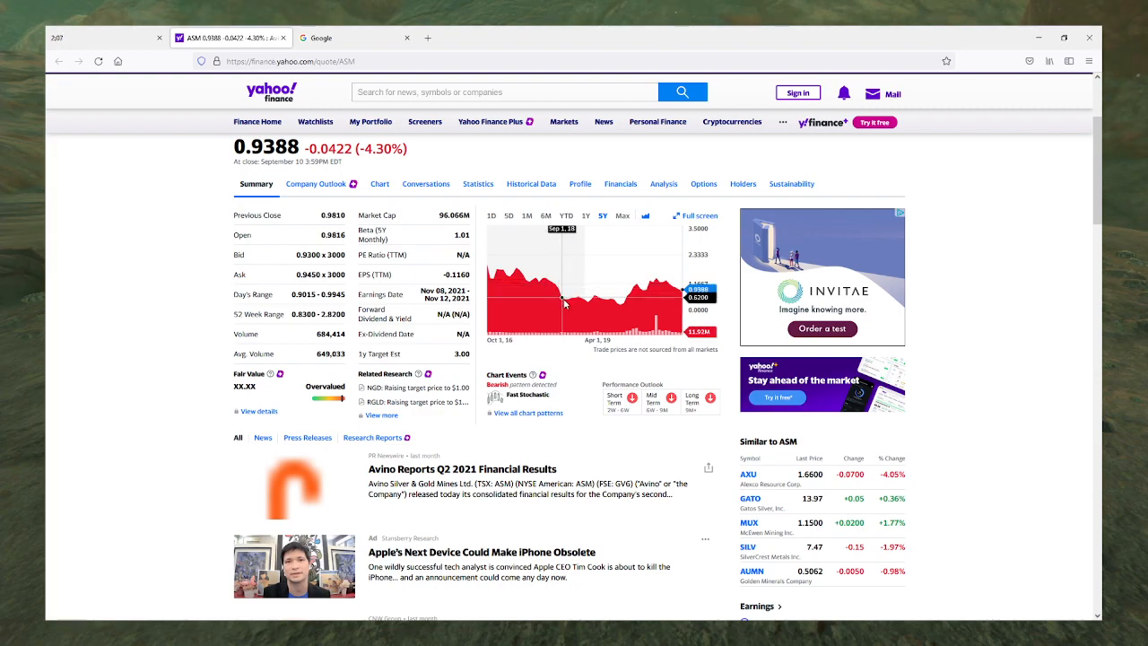
mouse_move(570, 298)
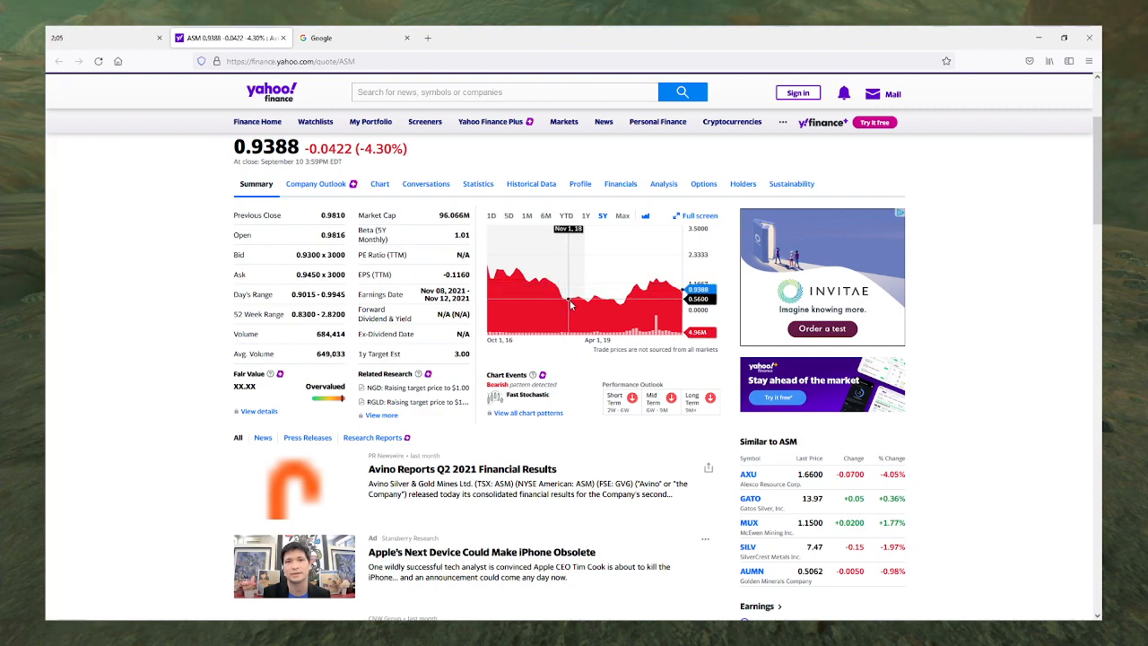
mouse_move(572, 298)
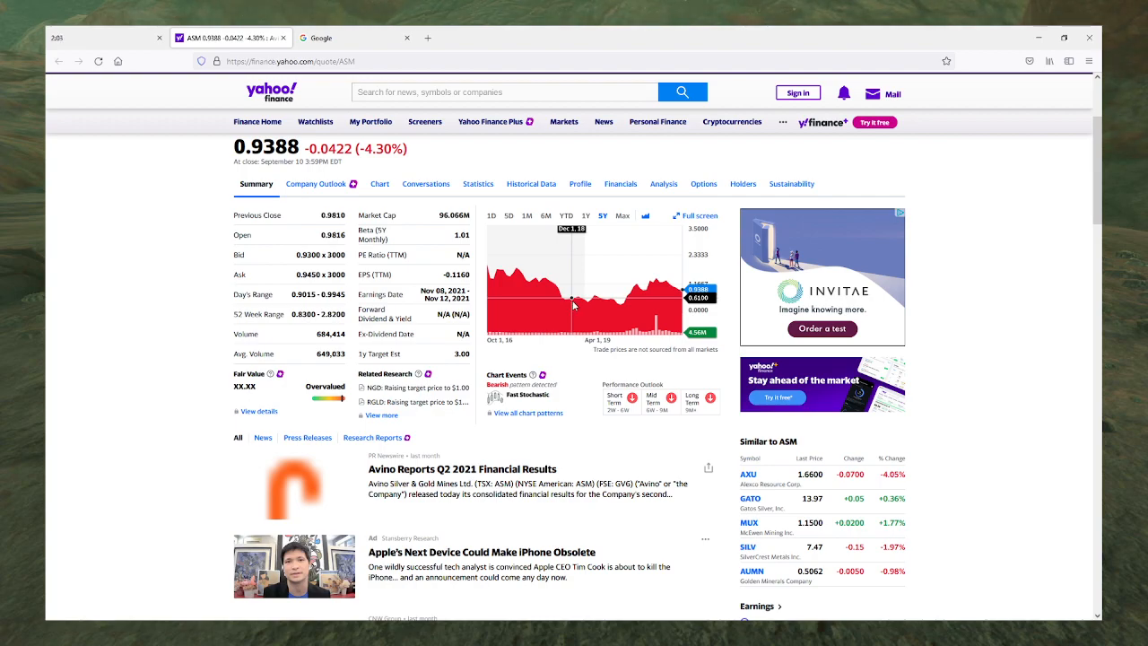
mouse_move(578, 308)
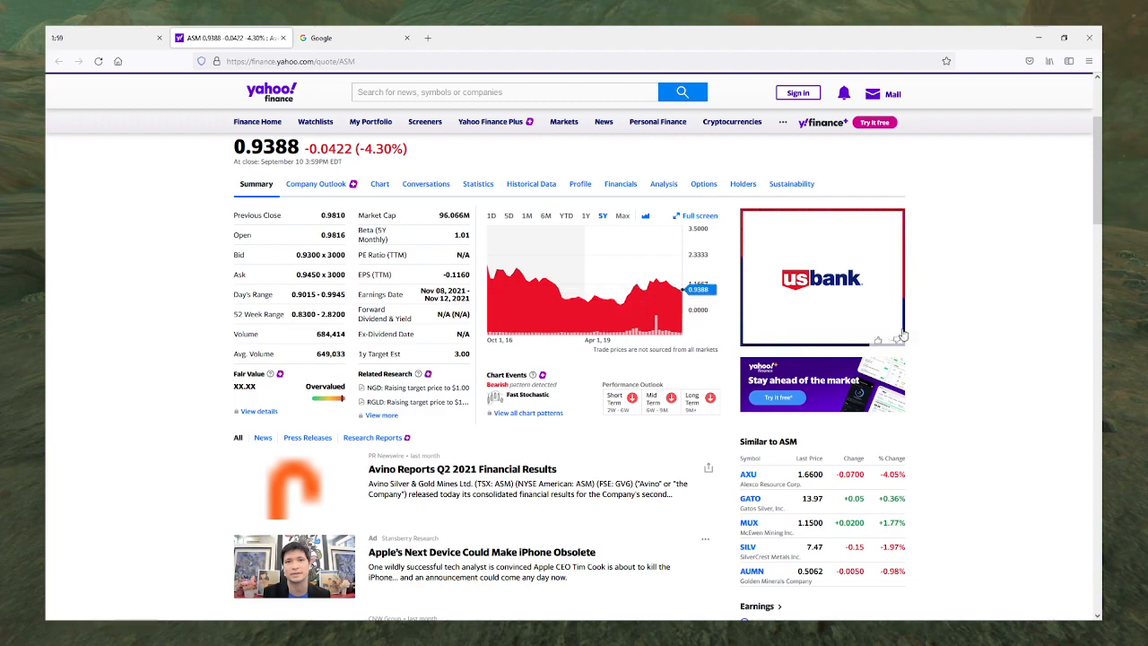
scroll(down, 3)
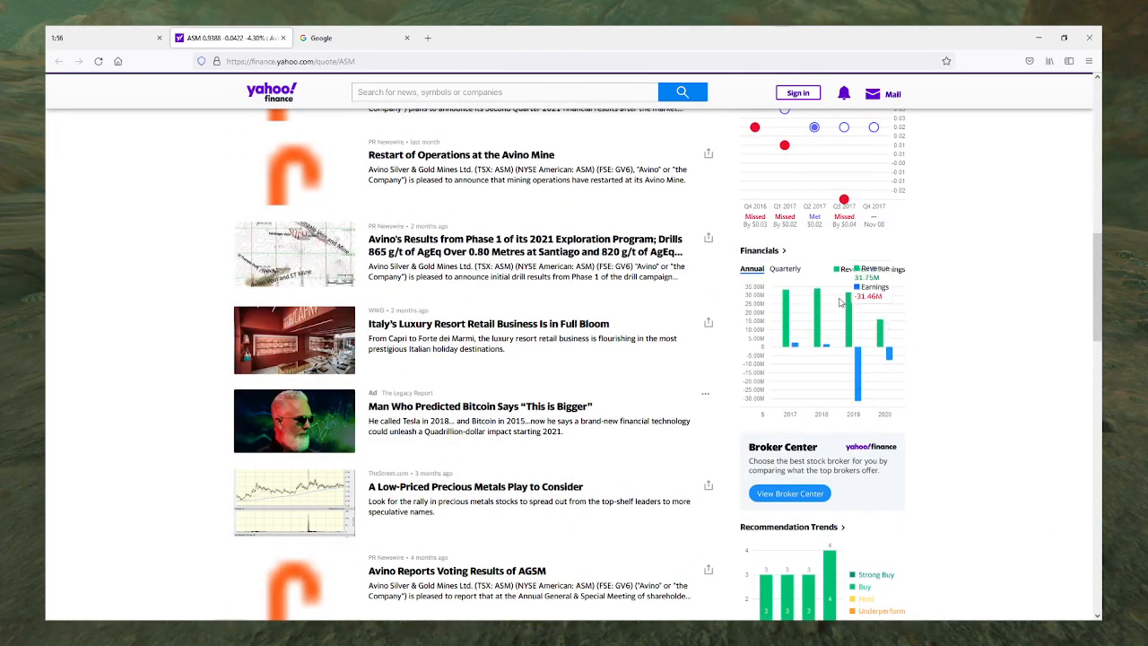
click(785, 269)
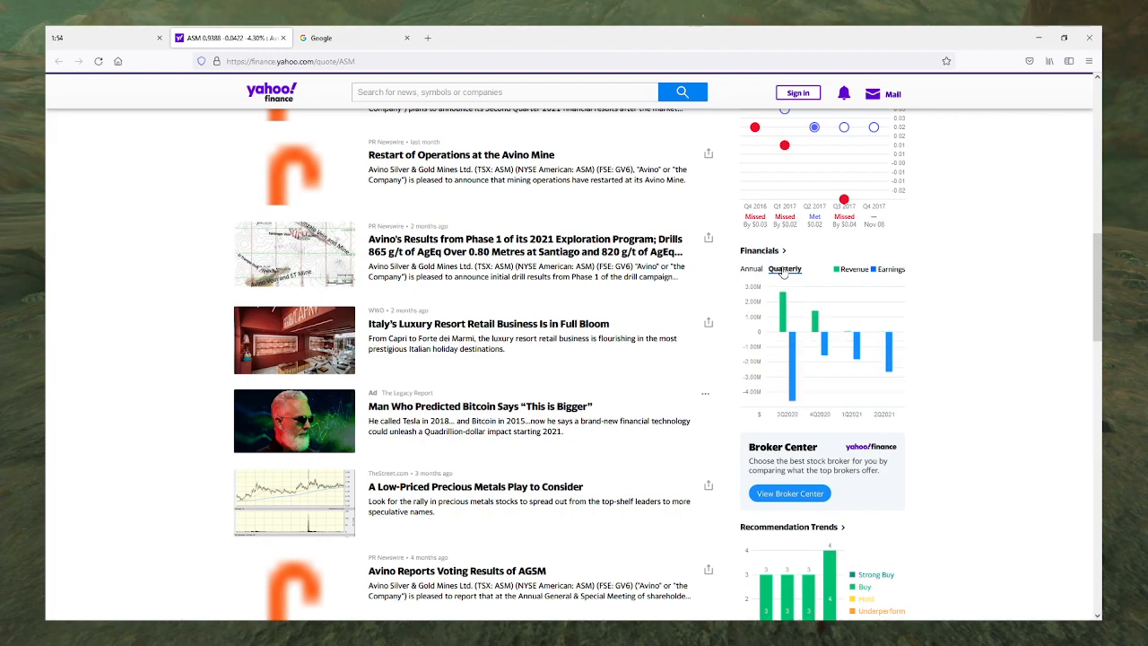
mouse_move(814, 326)
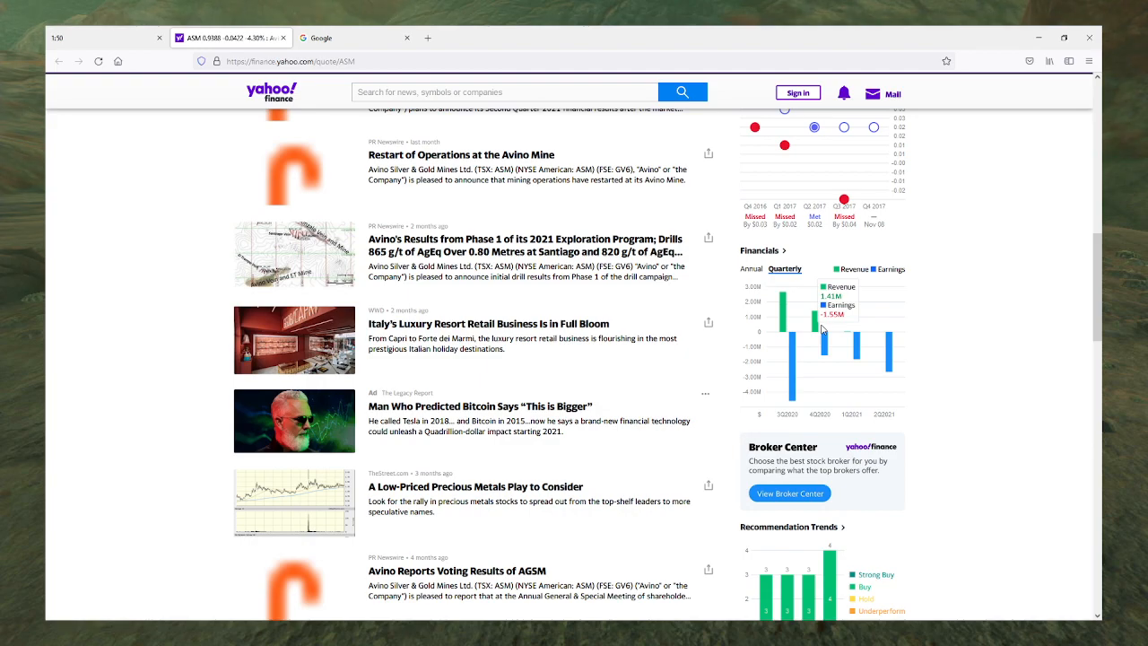
mouse_move(787, 315)
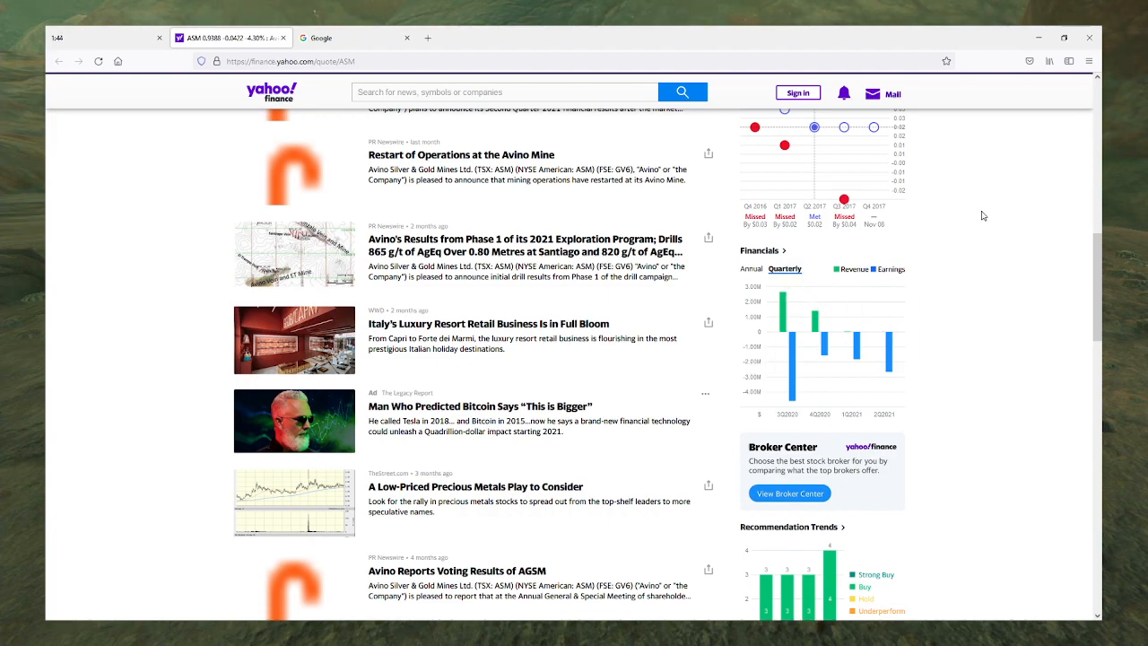
mouse_move(817, 323)
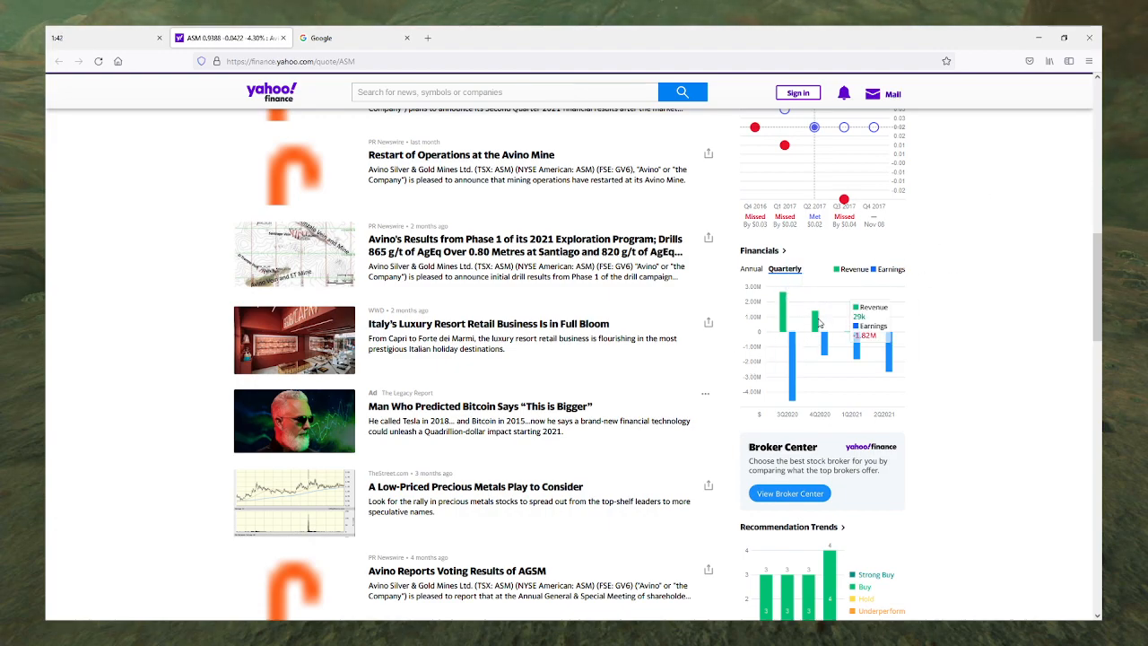
mouse_move(779, 304)
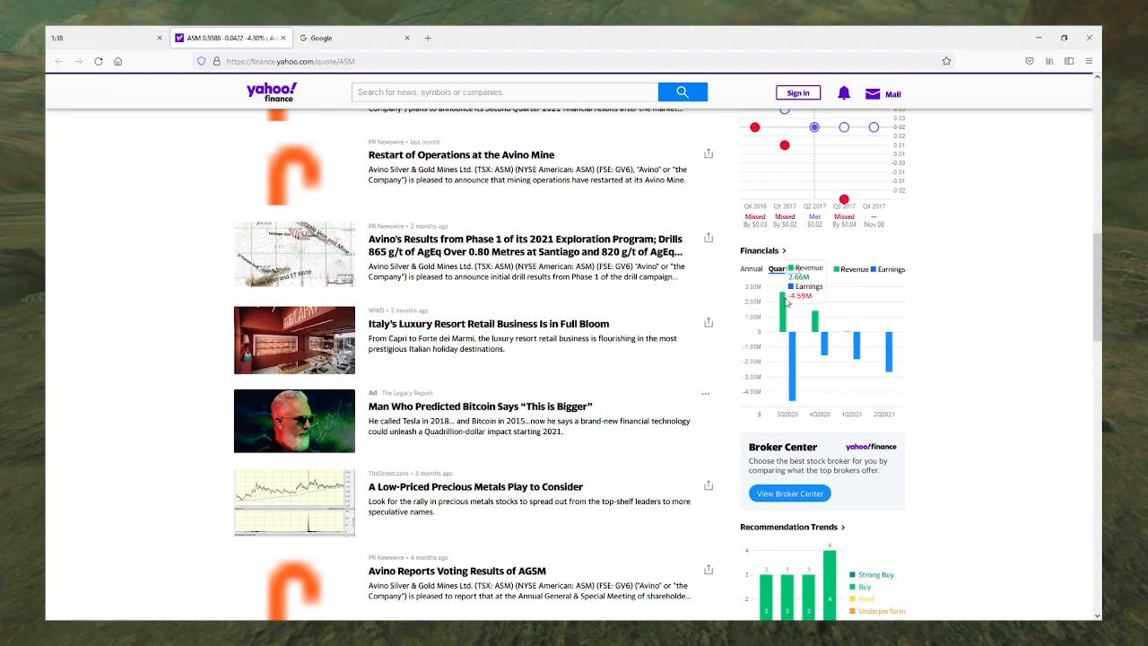
mouse_move(774, 294)
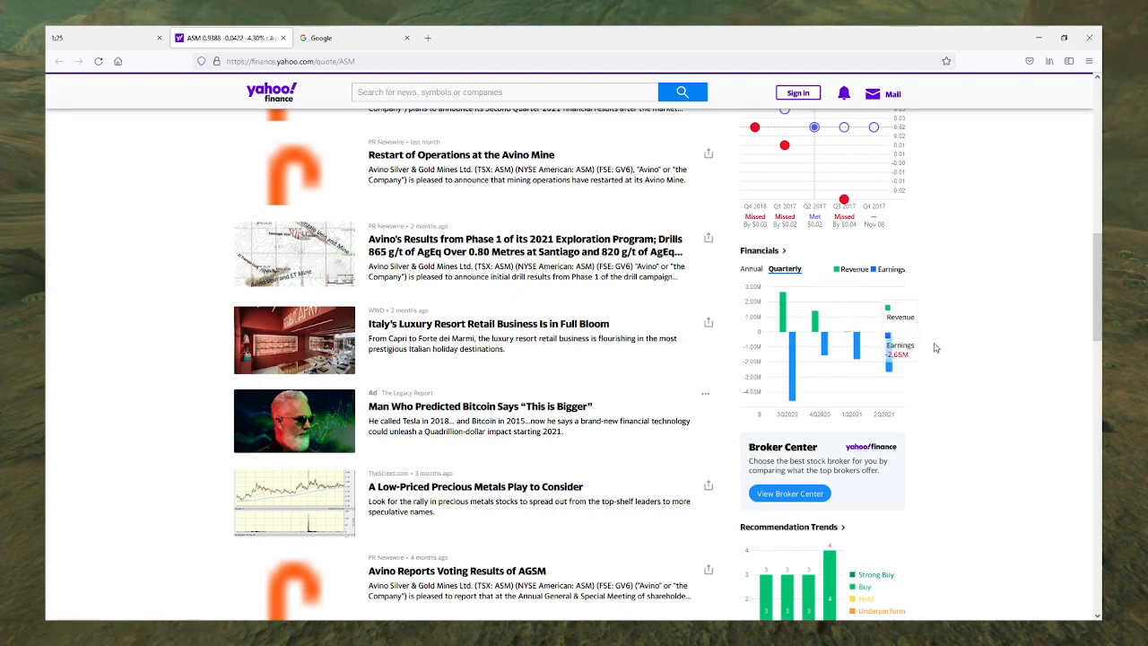
mouse_move(851, 354)
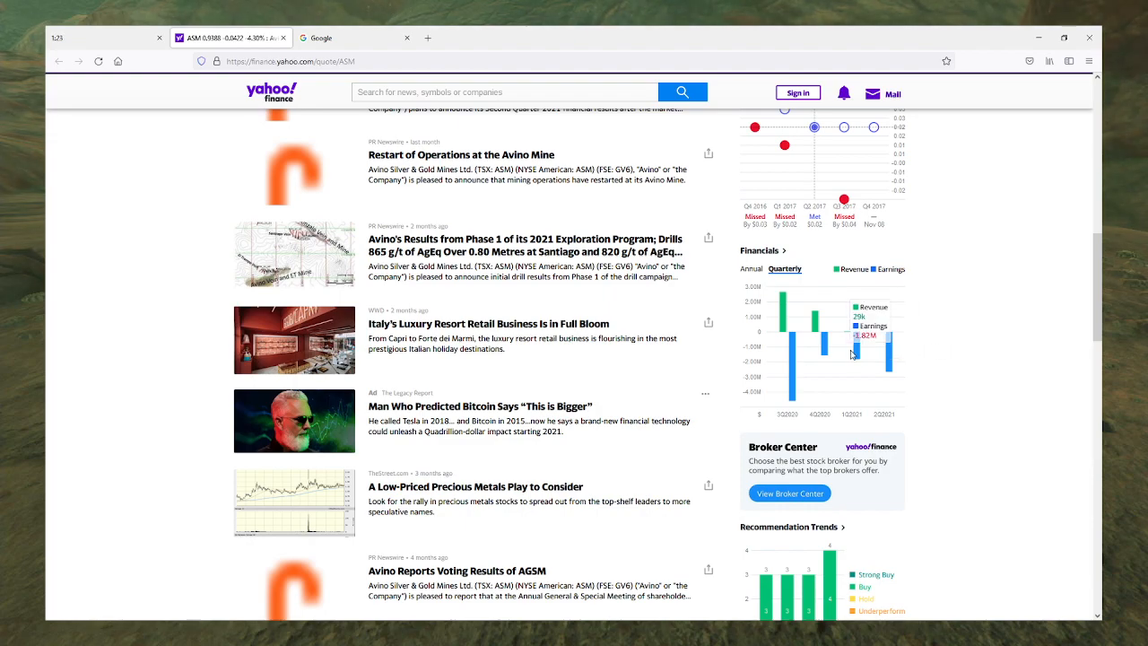
mouse_move(829, 362)
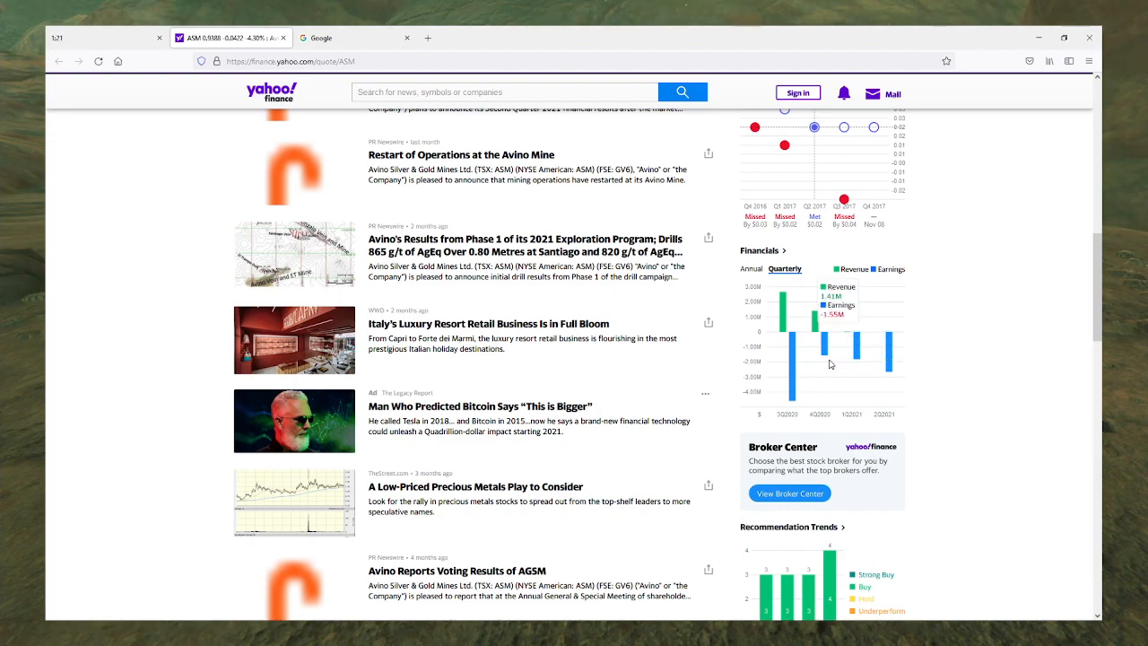
Step: Scroll through ASM's annual Financials widget, news and company profile
scroll(up, 3)
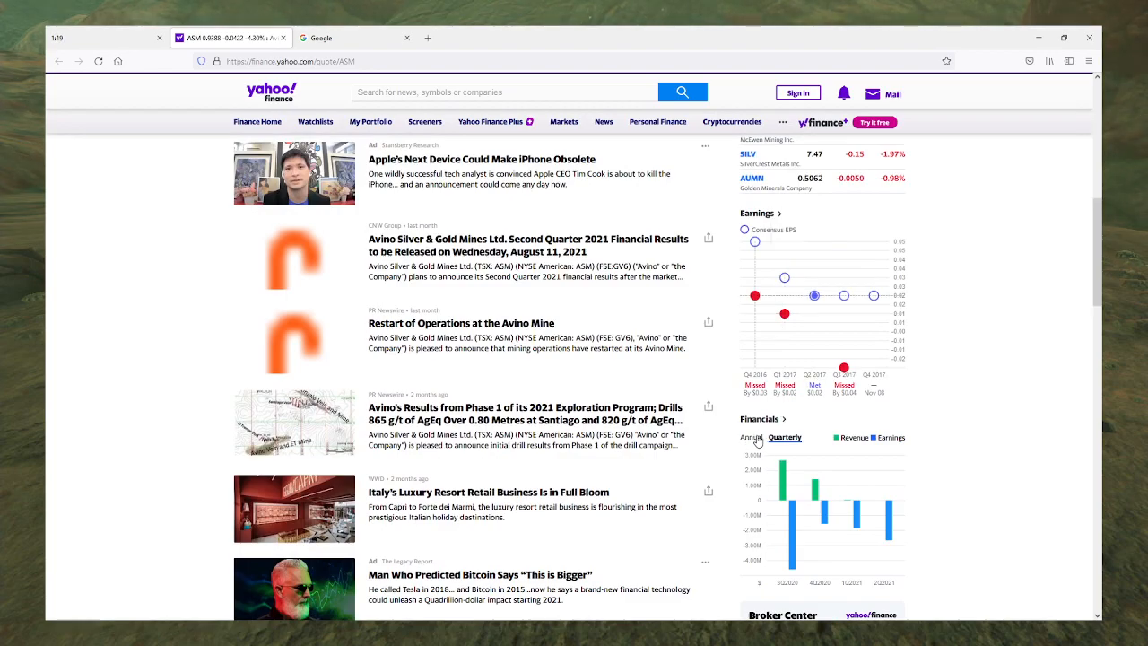
scroll(down, 3)
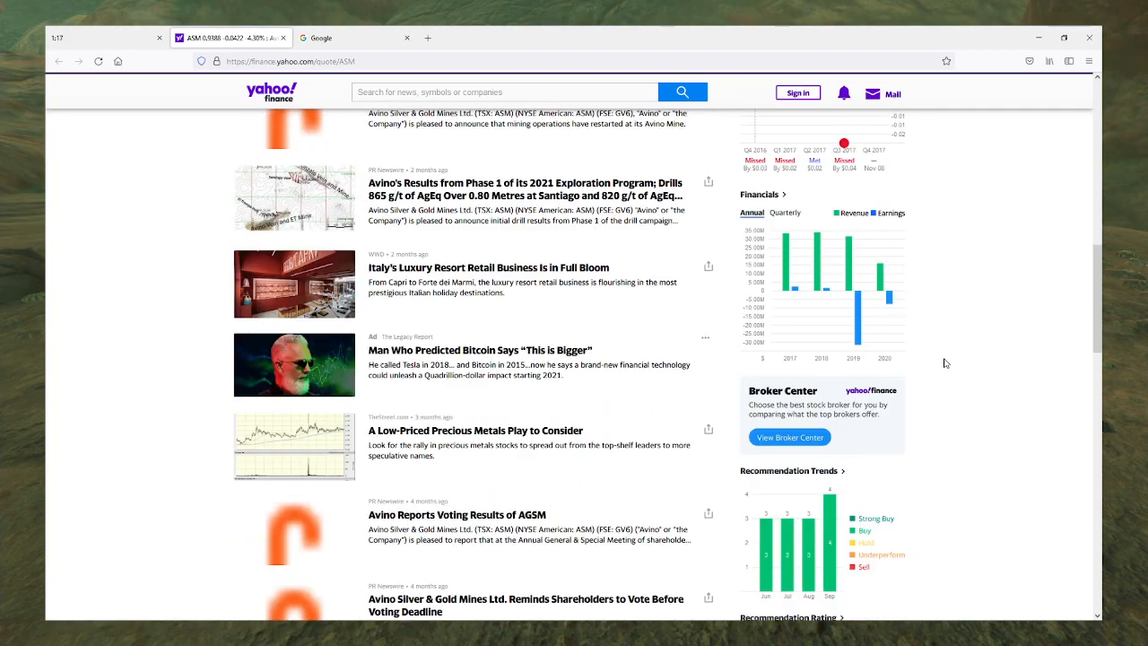
scroll(down, 3)
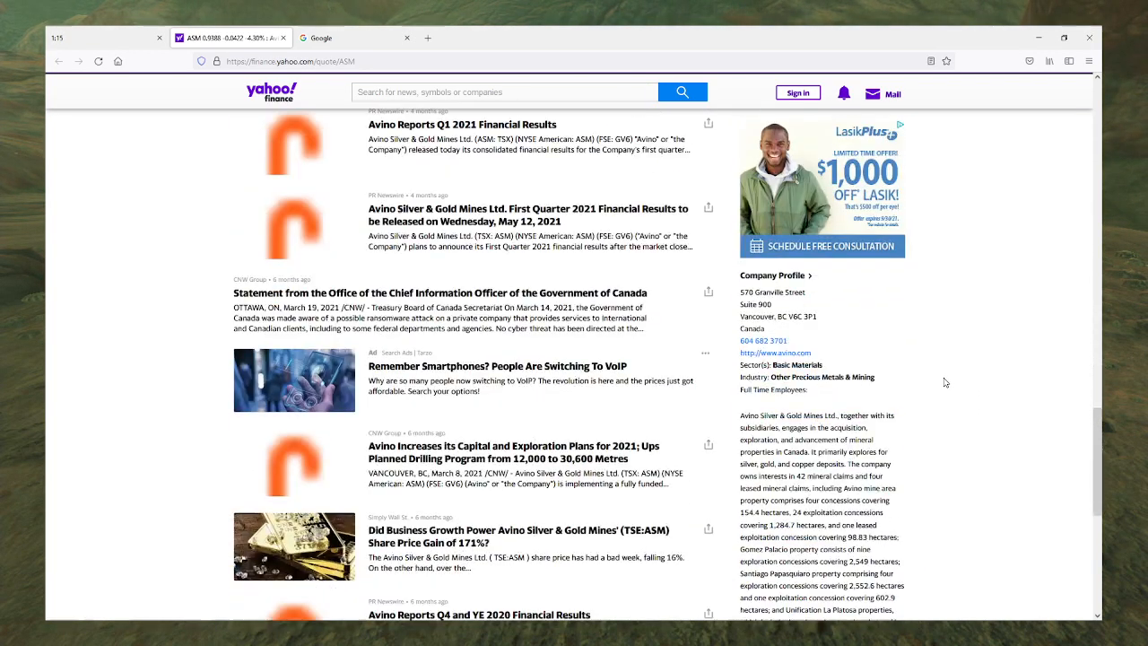
scroll(down, 3)
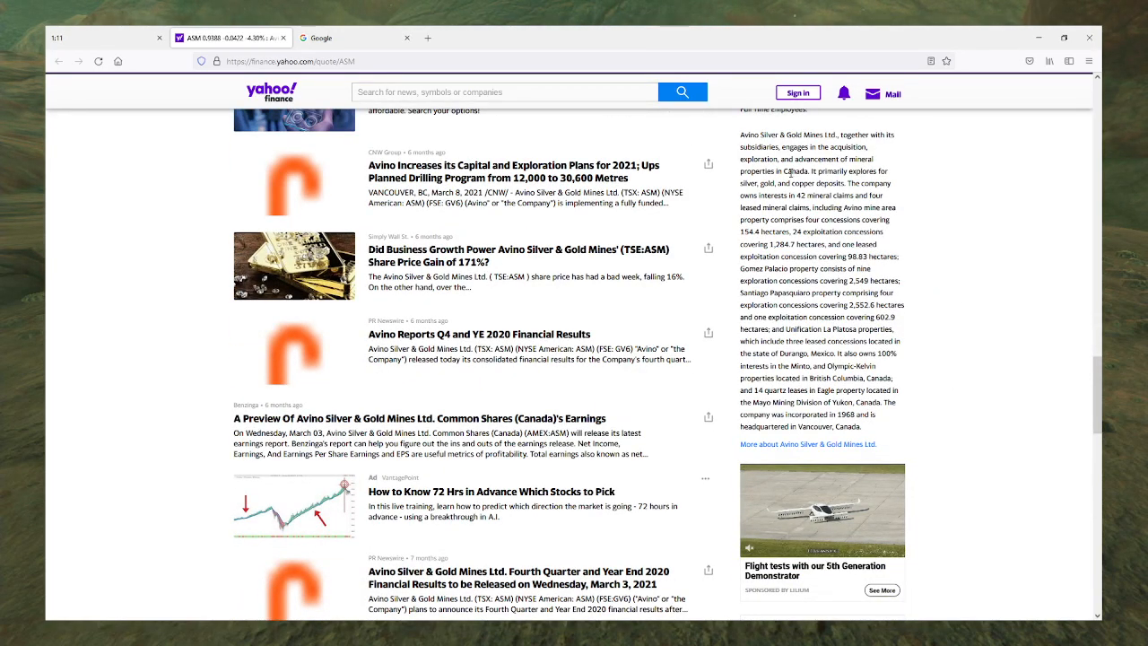
double_click(796, 171)
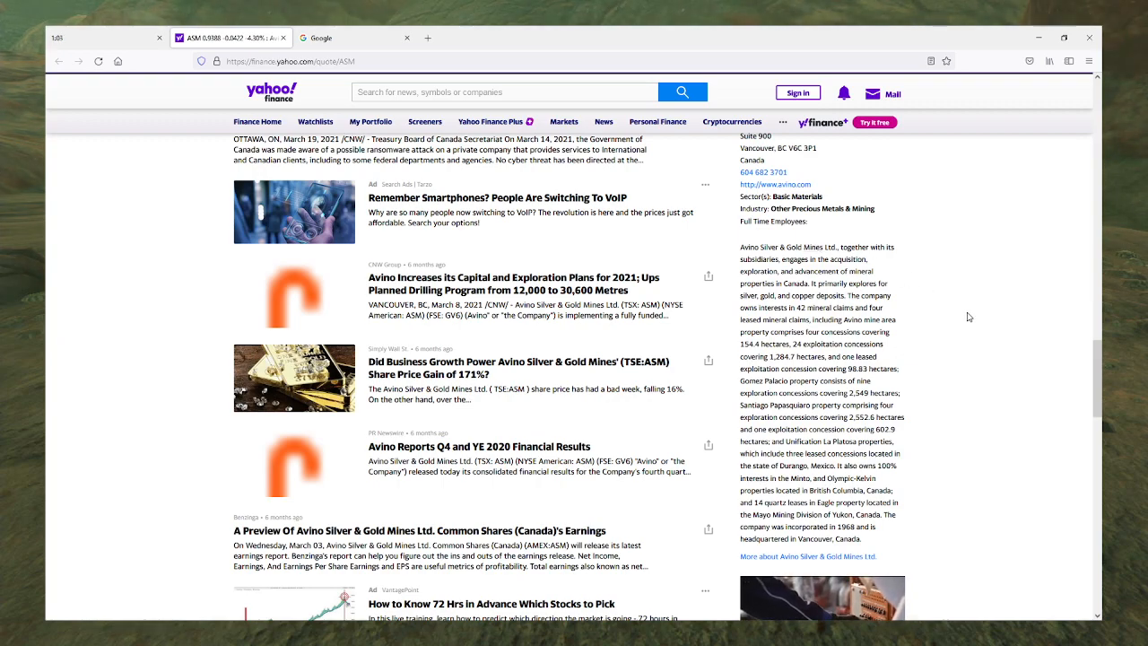
Step: Scroll back up to the news feed and open the Avino Q2 2021 results headline in a new tab
scroll(down, 3)
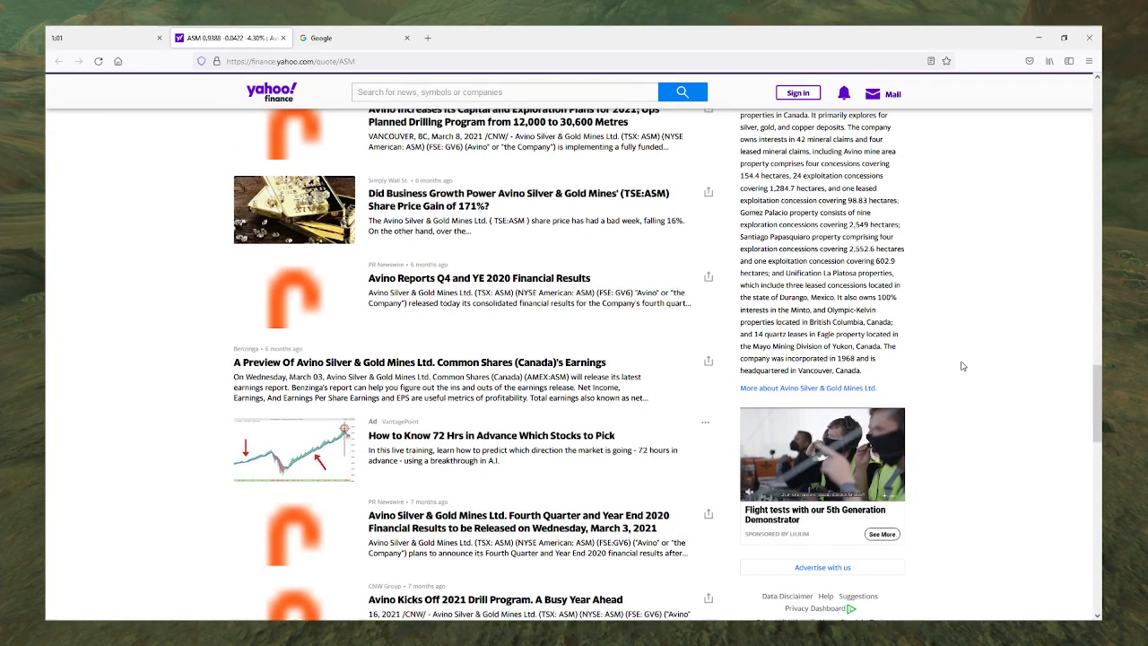
scroll(up, 3)
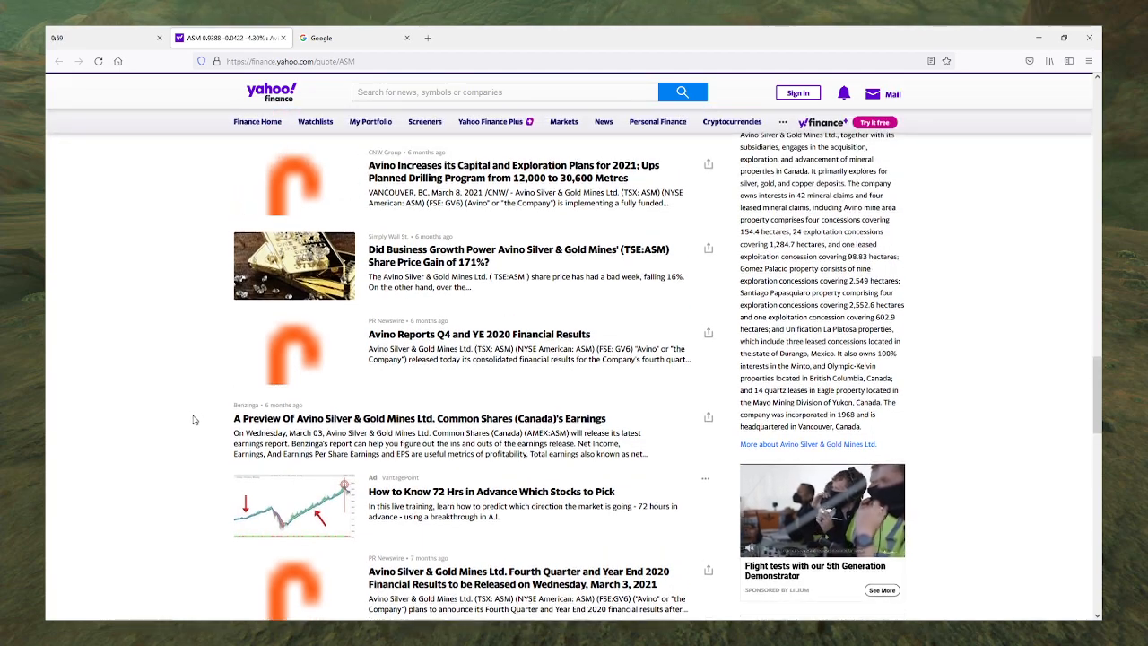
scroll(up, 3)
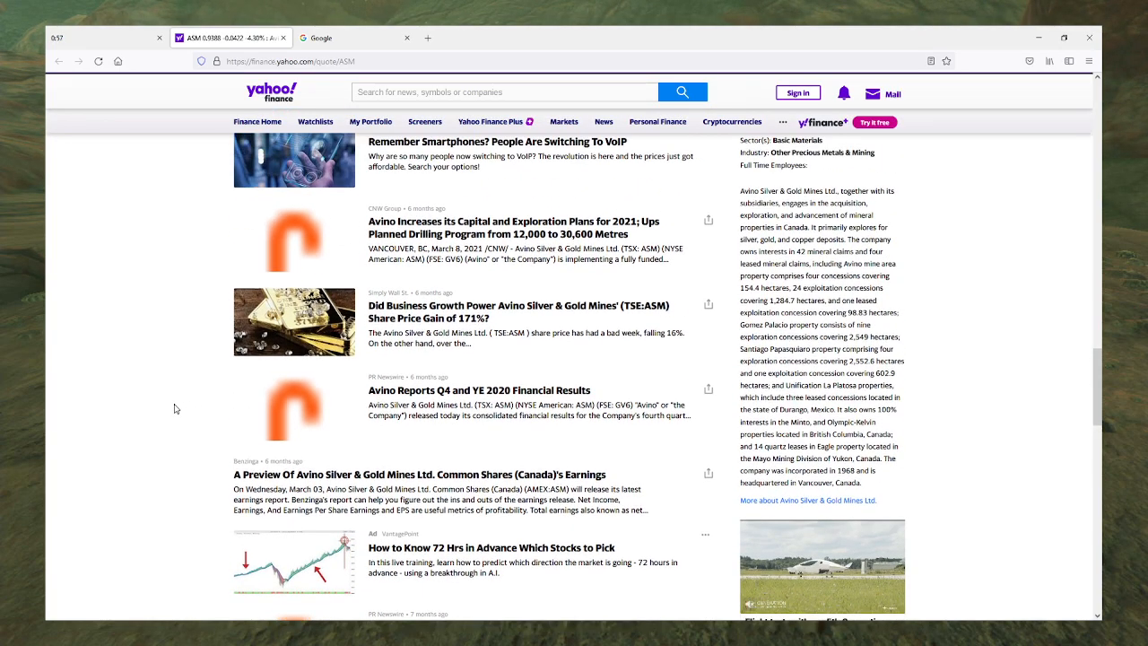
scroll(up, 3)
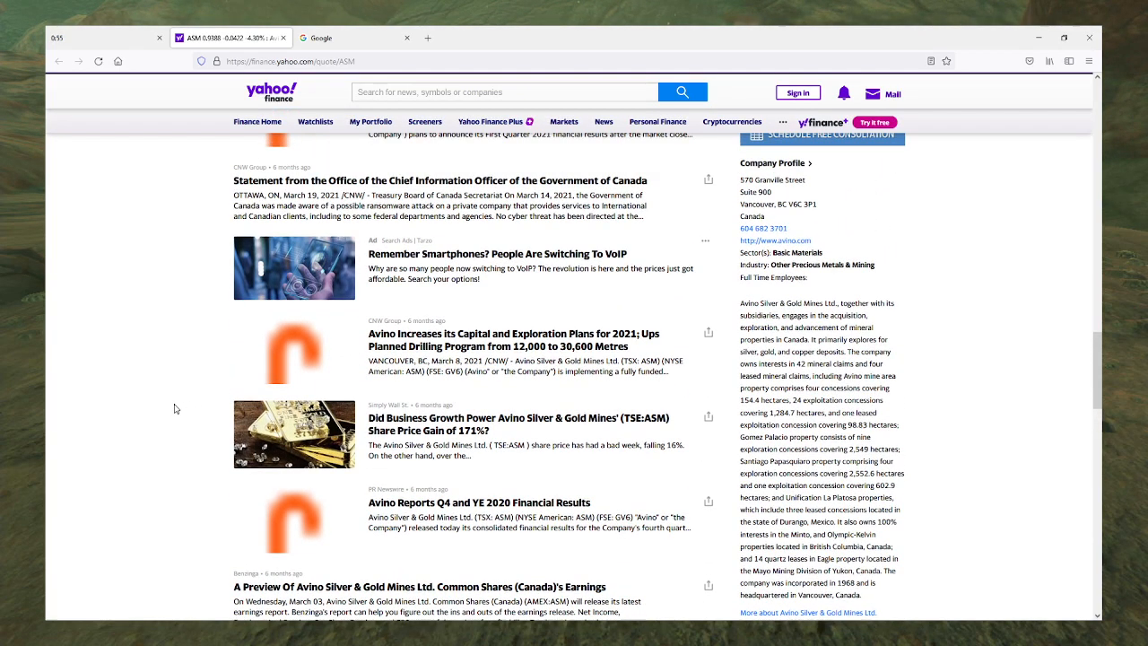
scroll(up, 3)
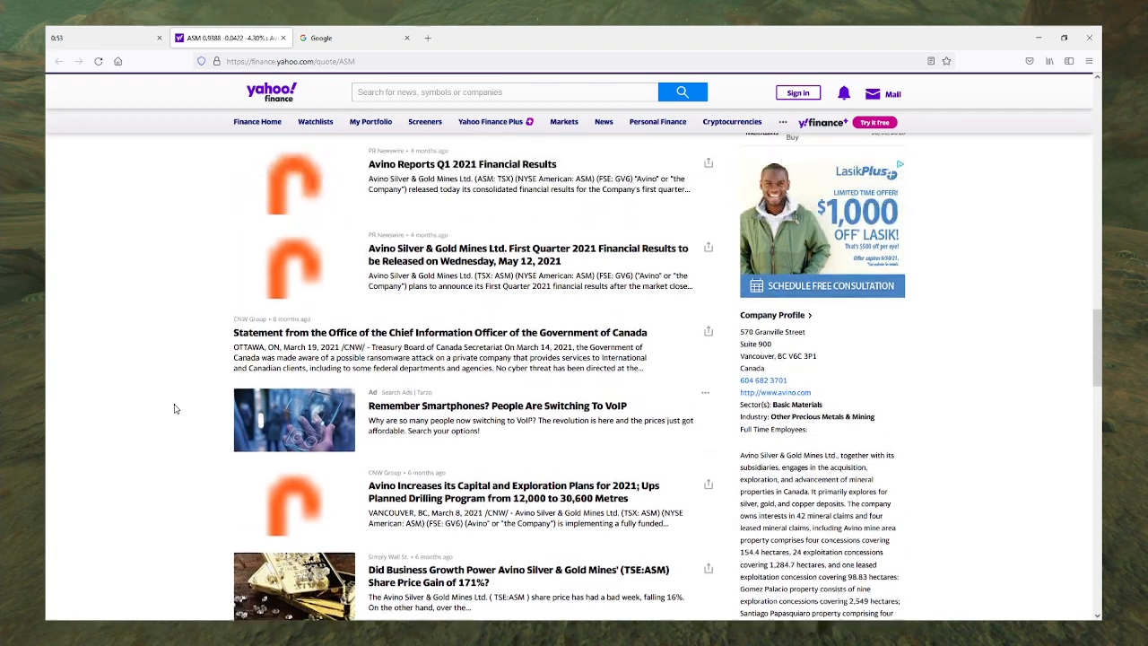
scroll(up, 3)
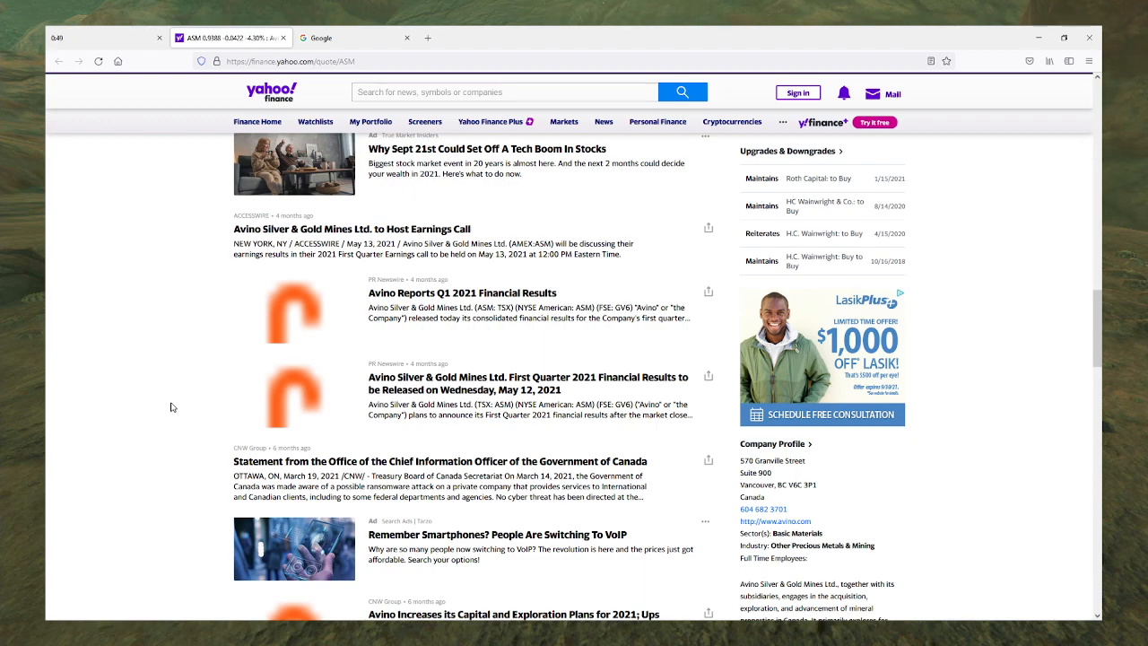
scroll(up, 3)
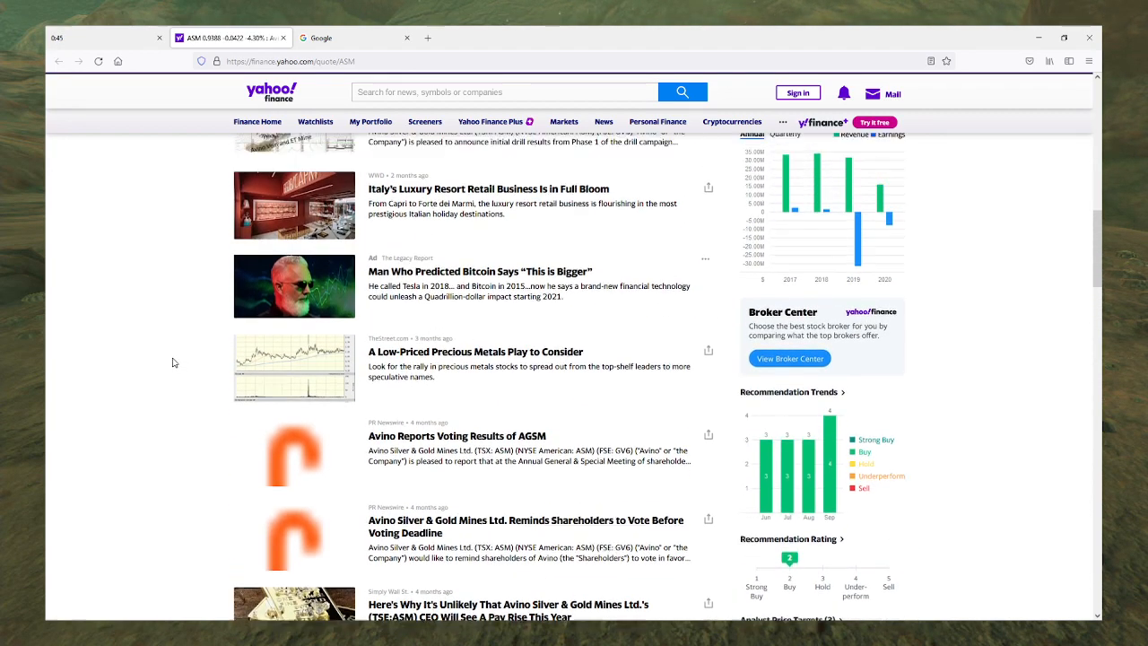
scroll(up, 3)
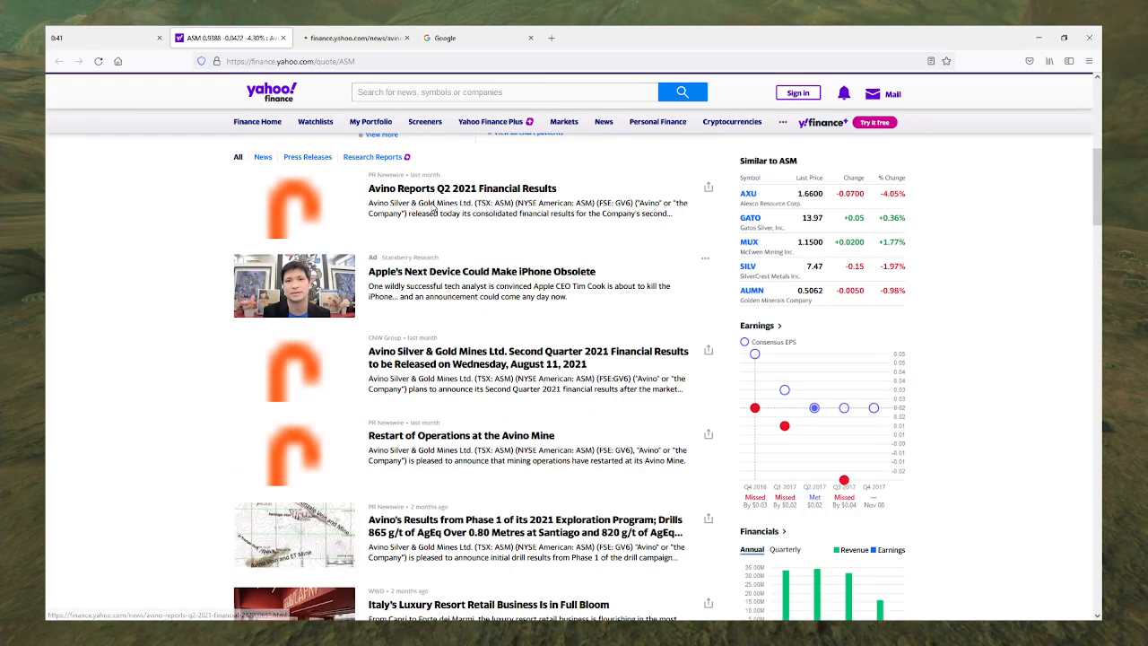
scroll(down, 3)
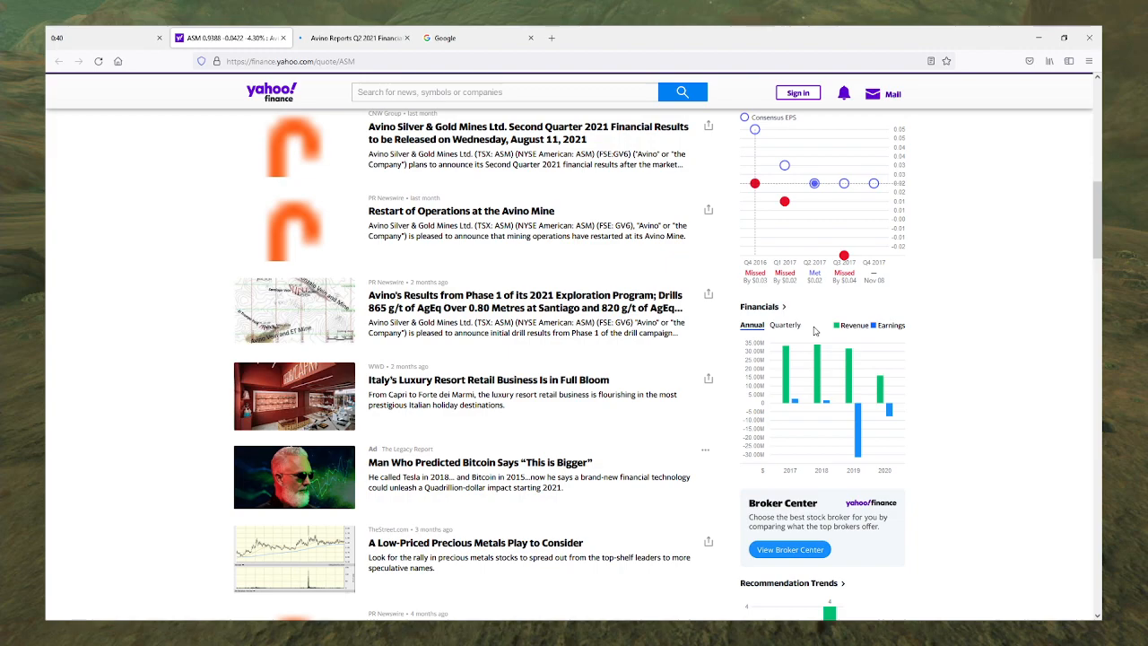
Step: Read the Avino Q2 2021 Financial Results article, then return to the Random Stock Picker tab
click(785, 325)
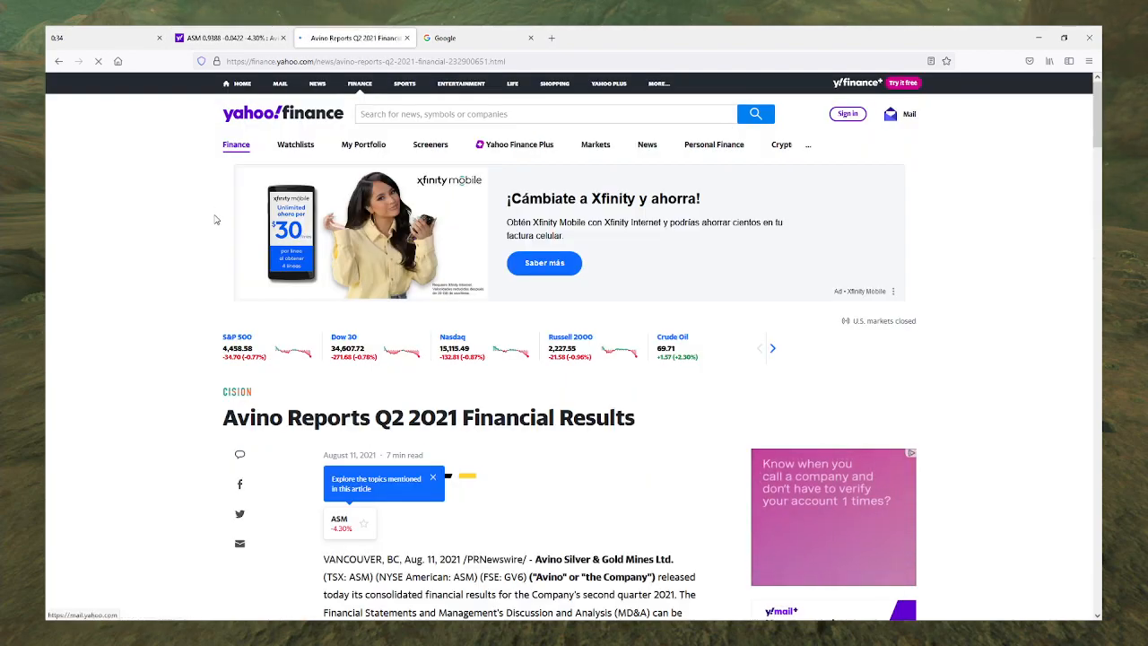
scroll(down, 3)
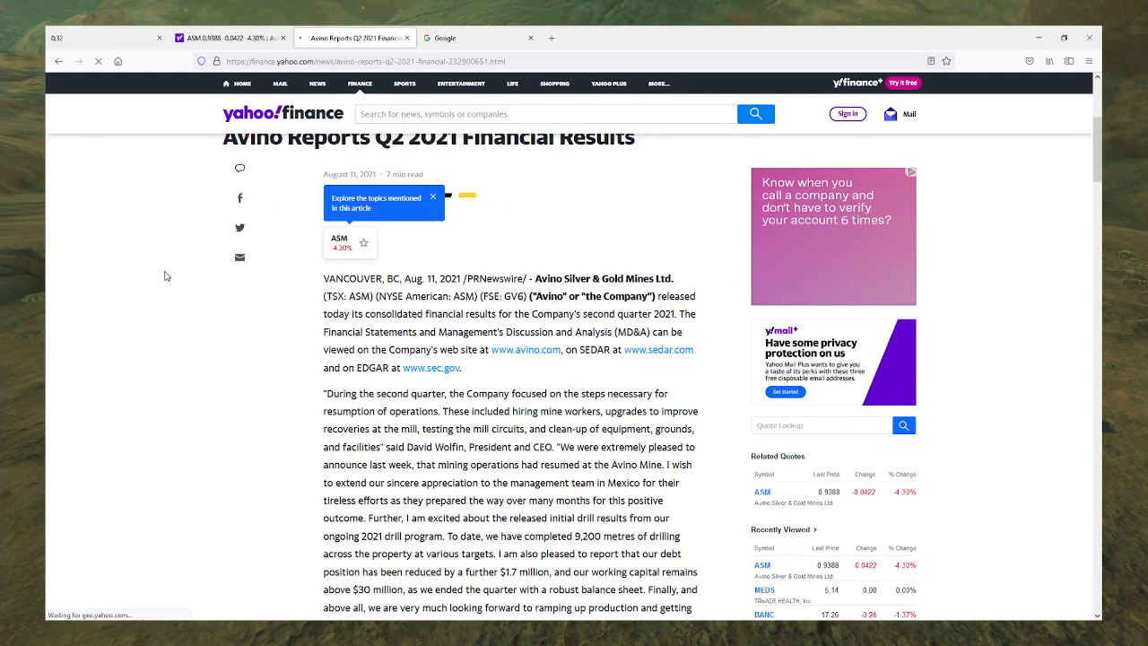
scroll(down, 3)
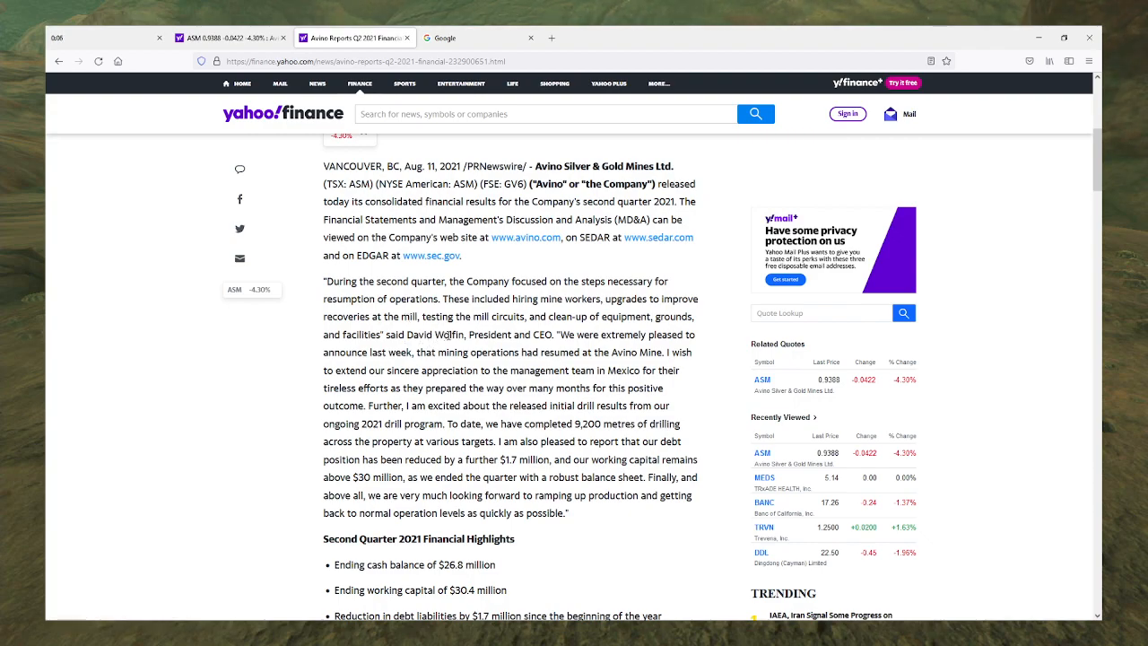
double_click(449, 336)
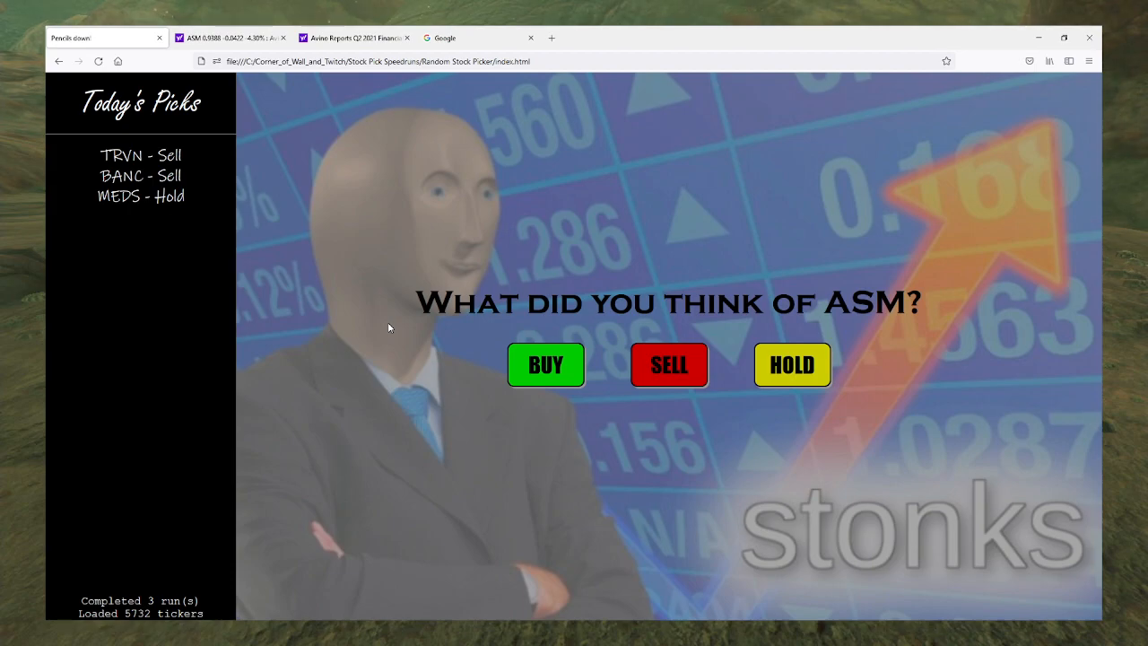
mouse_move(398, 308)
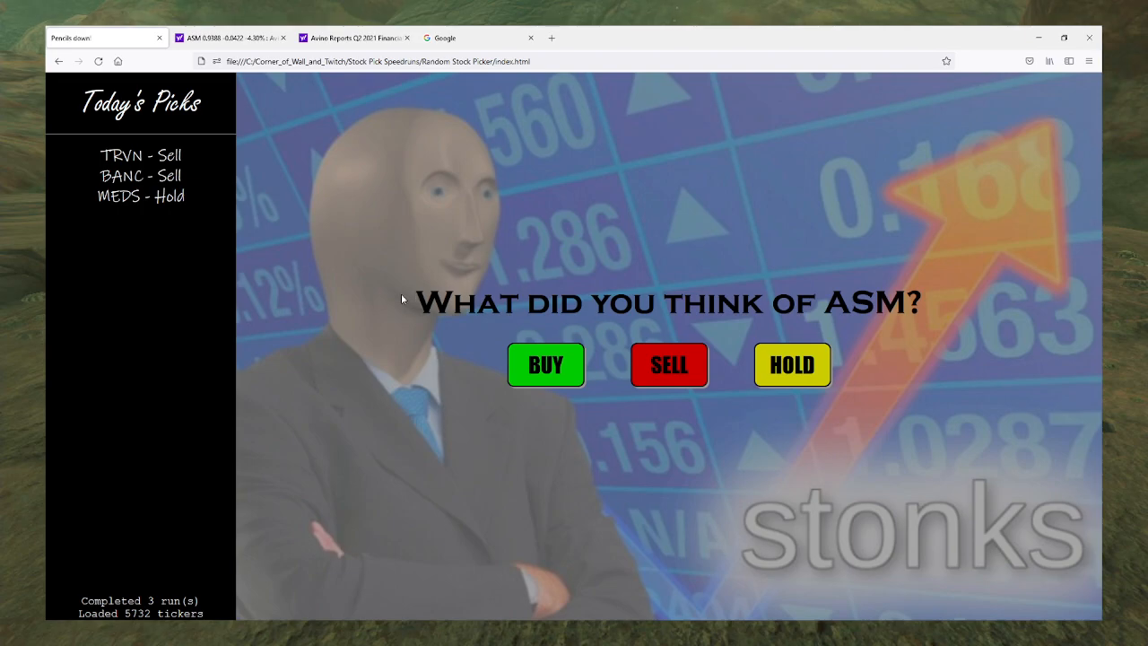
mouse_move(391, 301)
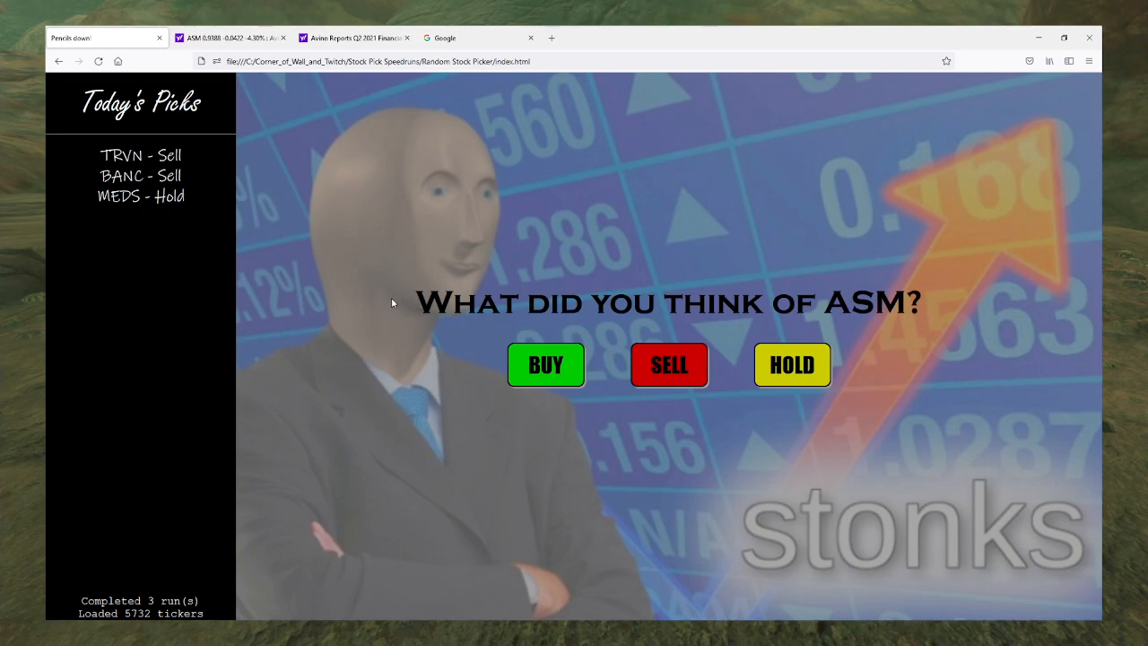
mouse_move(380, 312)
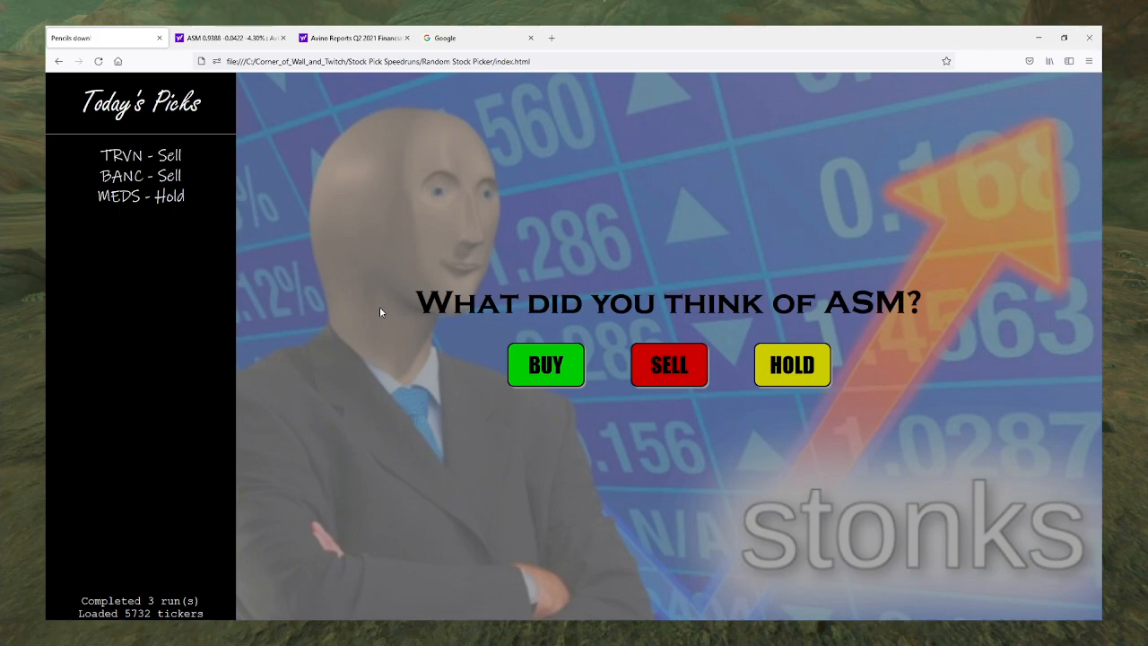
mouse_move(441, 376)
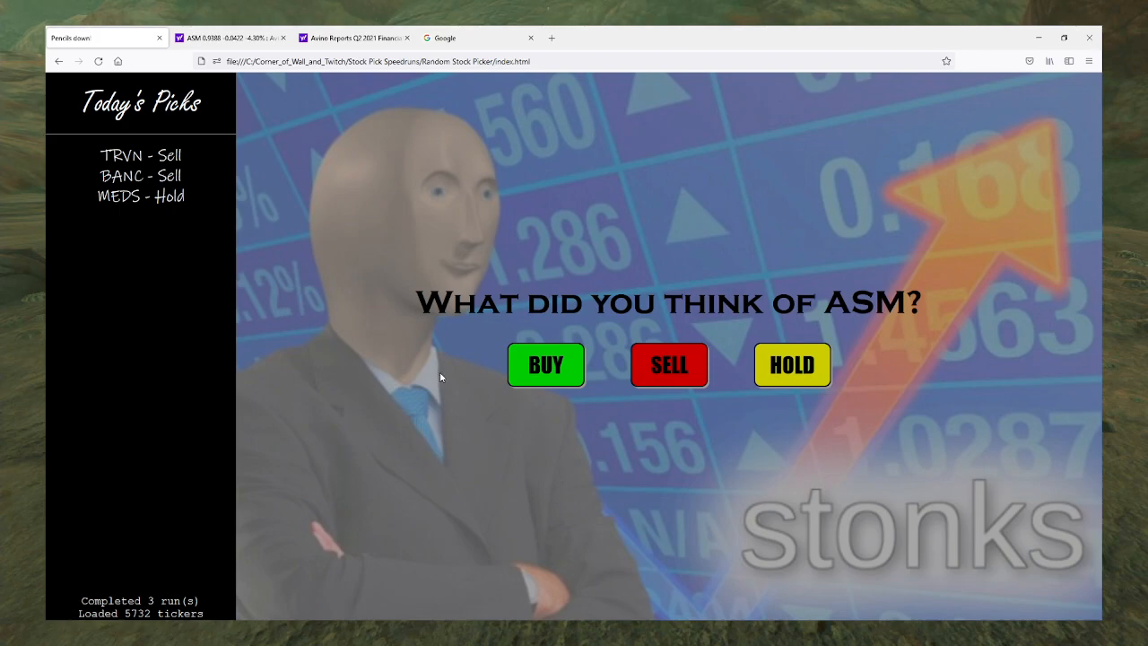
Step: Rate ASM as Sell so it joins today's picks
click(667, 364)
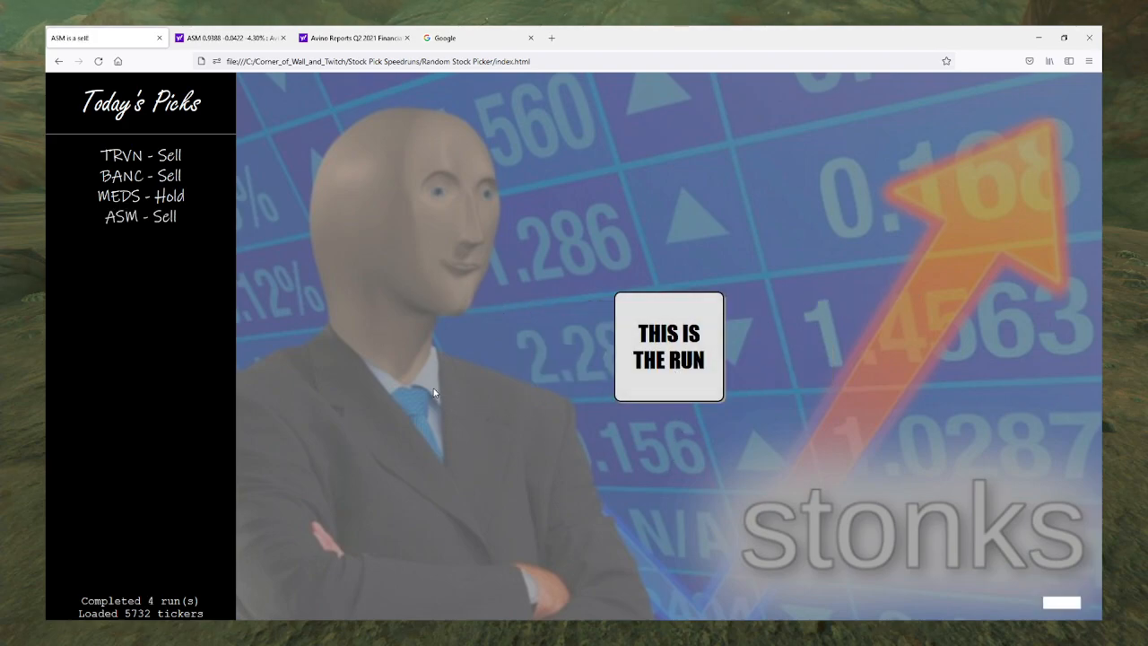
mouse_move(400, 394)
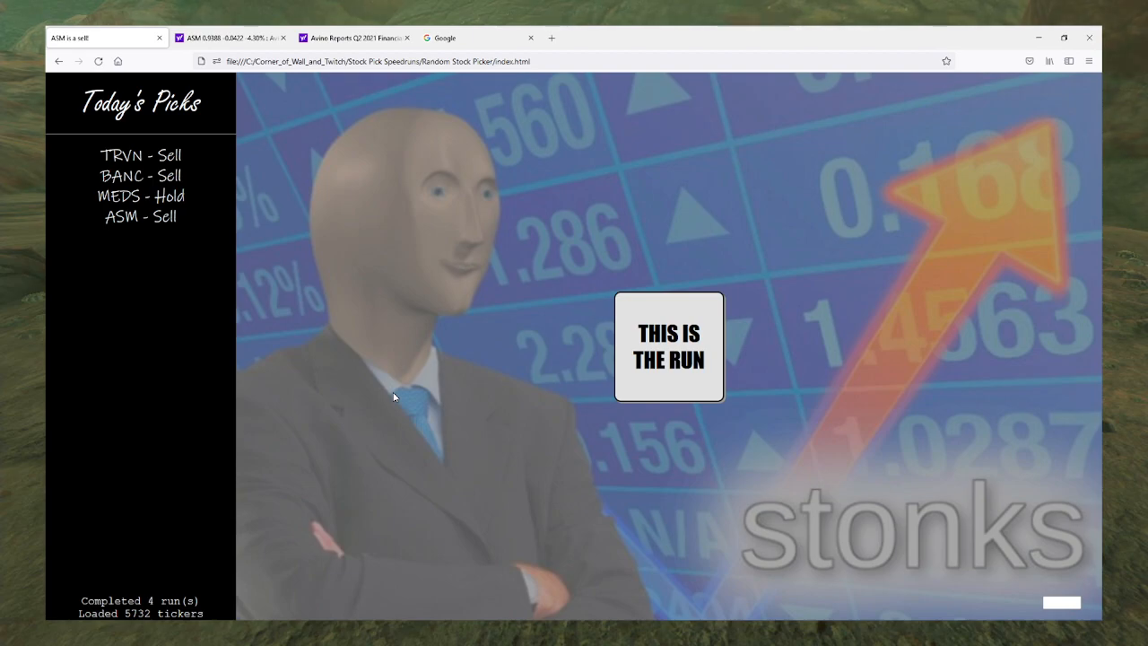
mouse_move(449, 287)
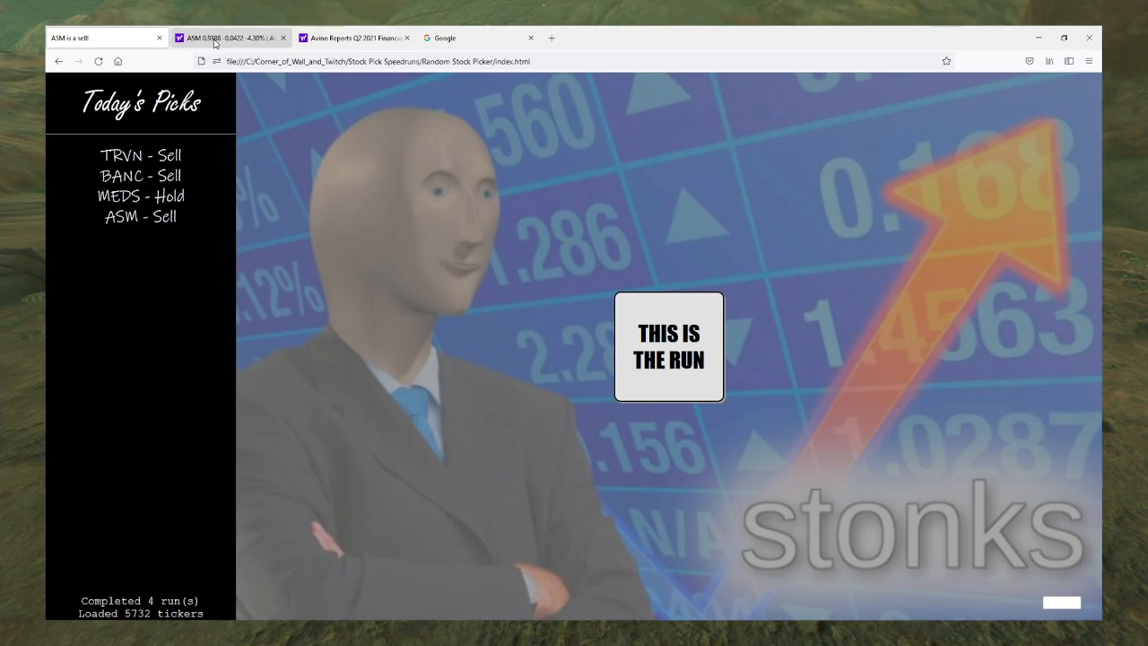
mouse_move(308, 144)
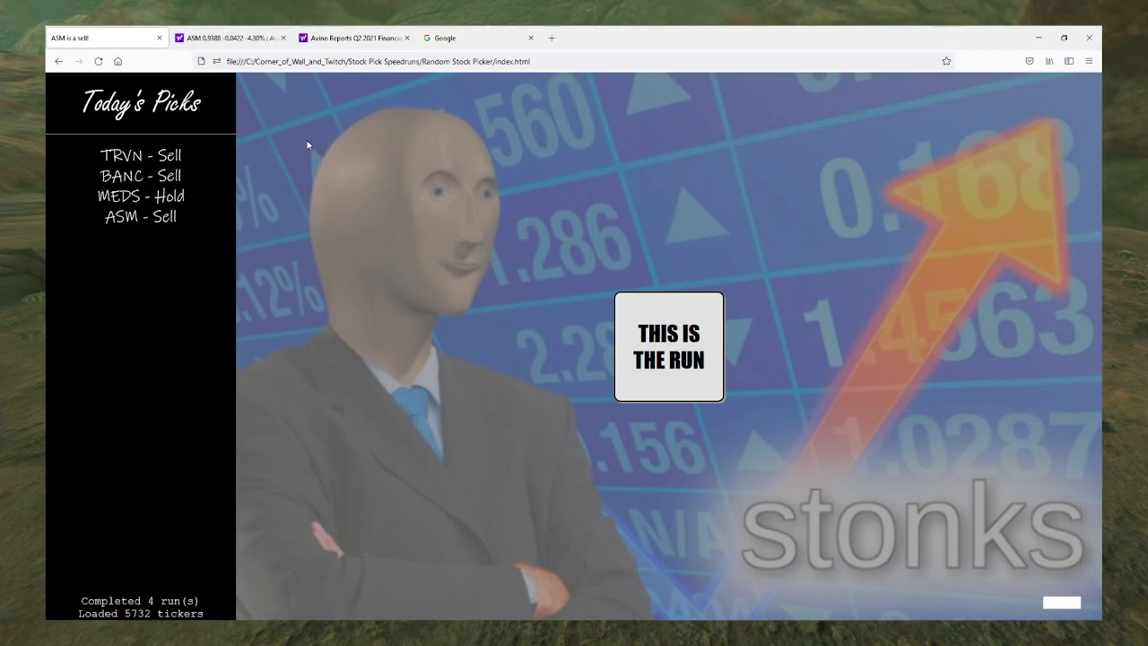